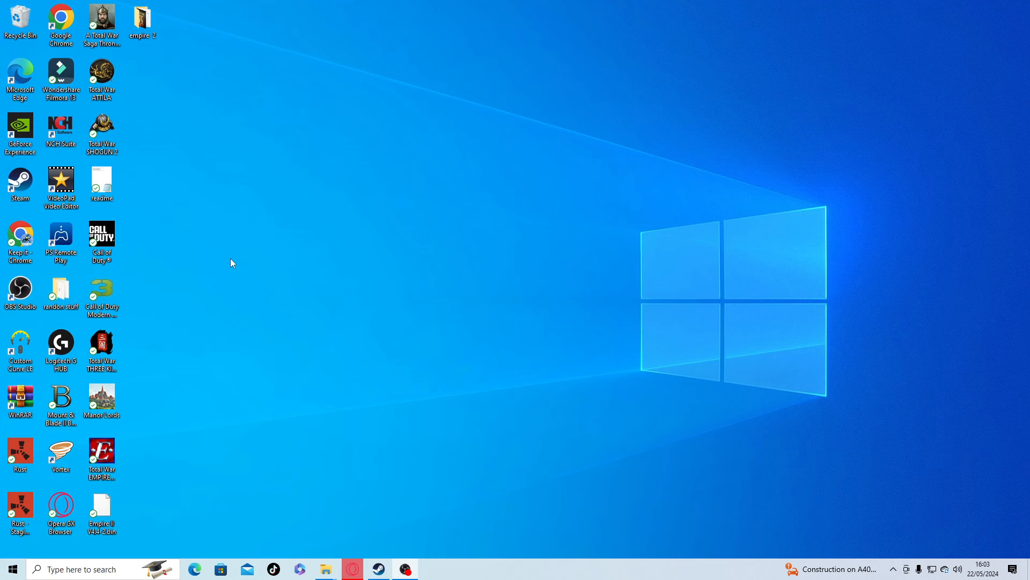
{"action": "mouse_move", "coordinate": [190, 221]}
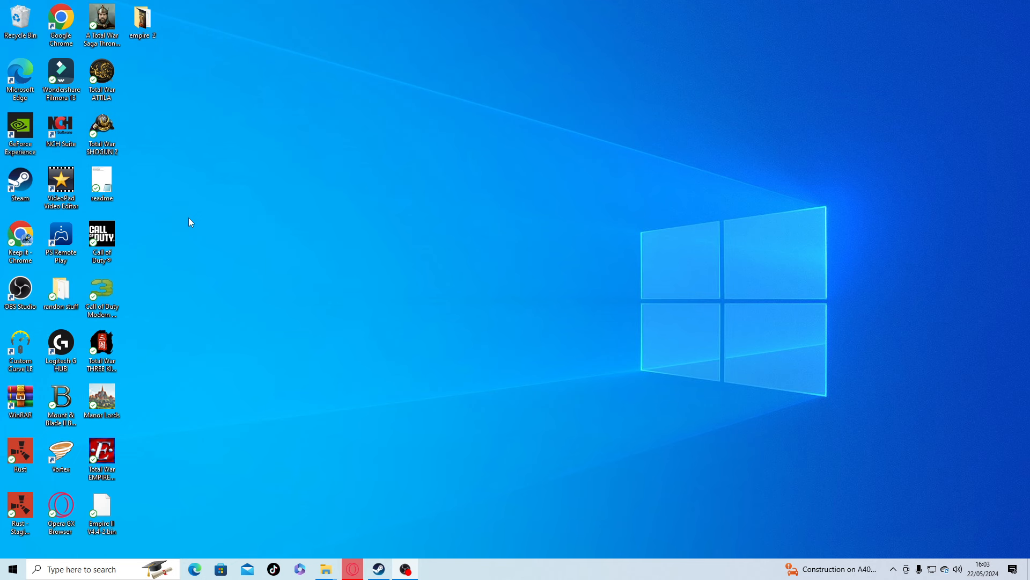
{"action": "mouse_move", "coordinate": [183, 220]}
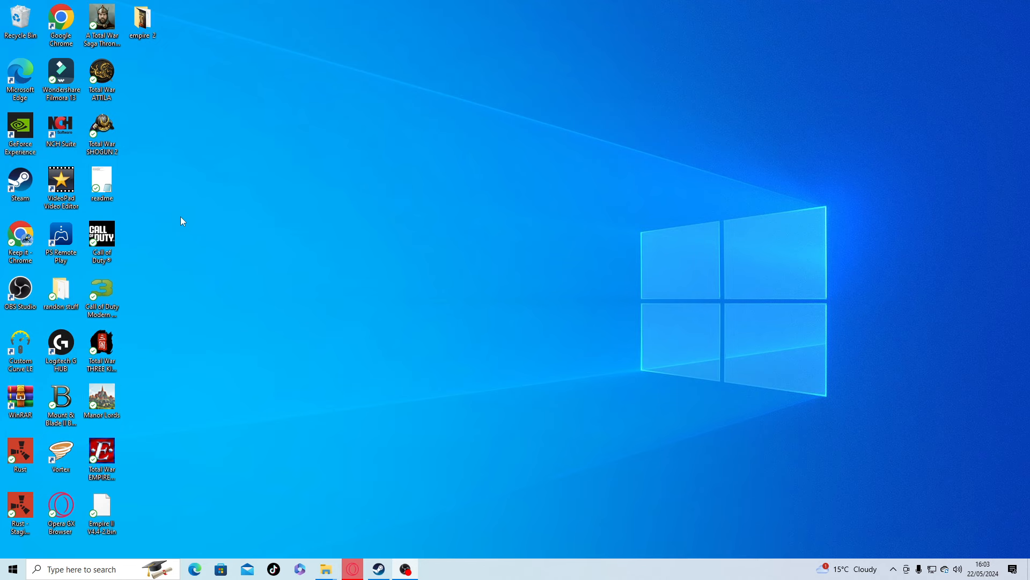
{"action": "mouse_move", "coordinate": [276, 223]}
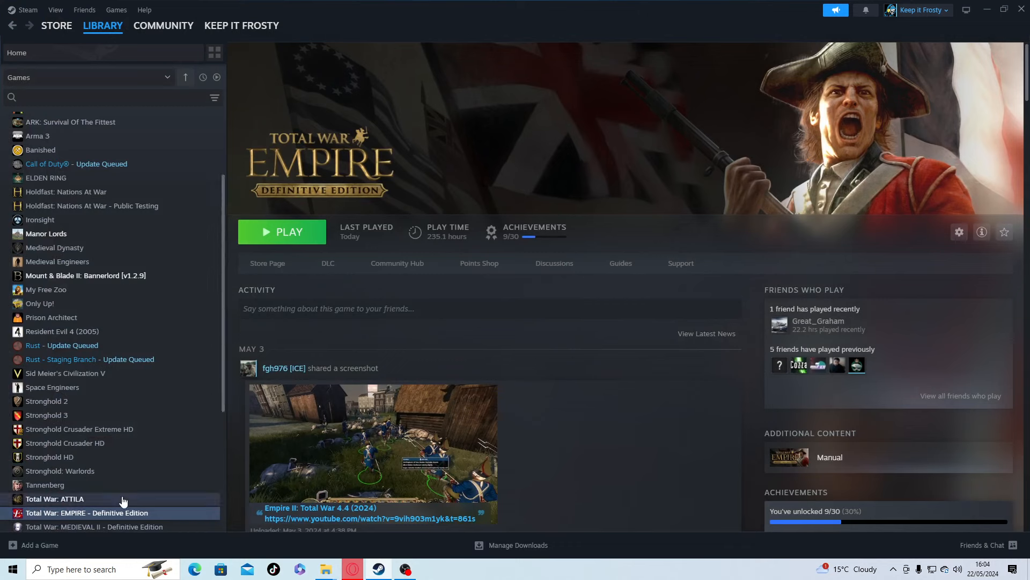
Step: Bring up the right-click options for Total War: EMPIRE in the Steam library, after a brief detour to the desktop
{"action": "right_click", "coordinate": [86, 512]}
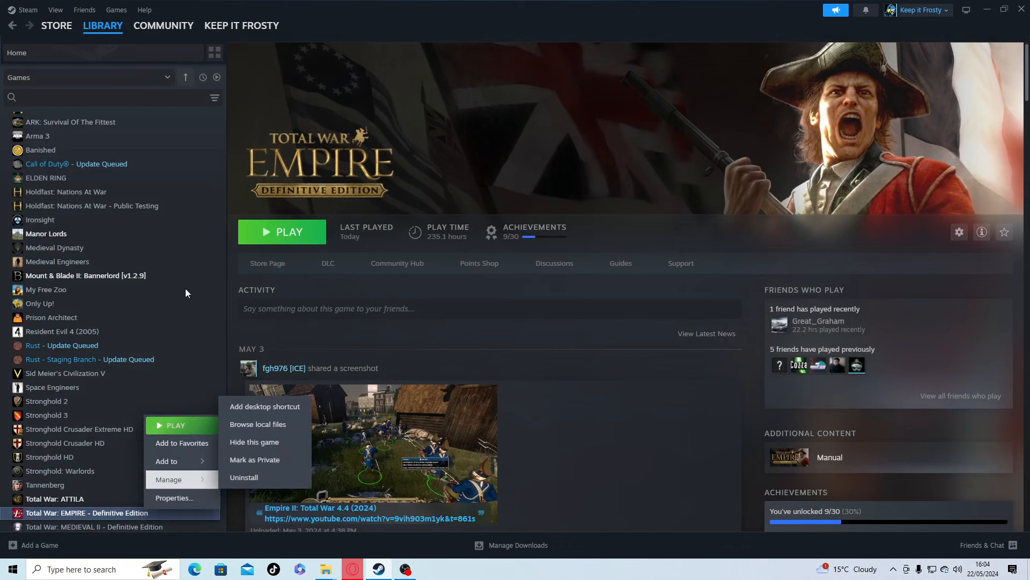
{"action": "mouse_move", "coordinate": [869, 147]}
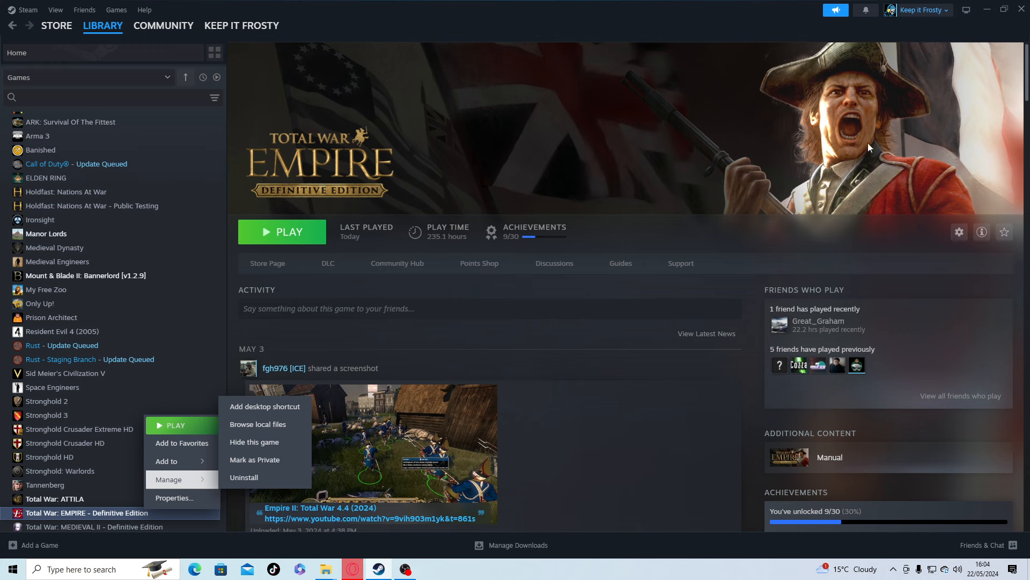
{"action": "mouse_move", "coordinate": [993, 14]}
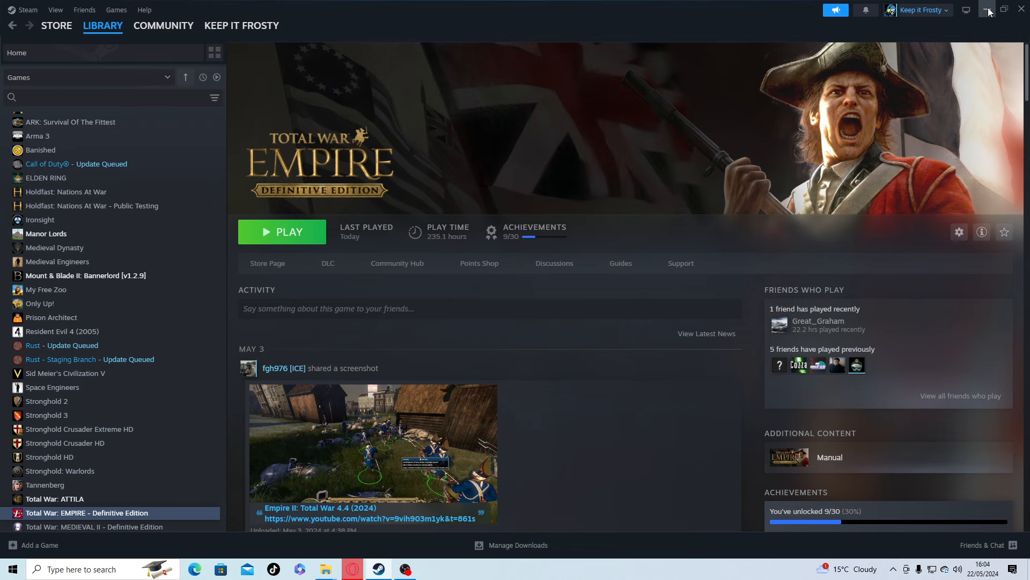
{"action": "left_click", "coordinate": [968, 9]}
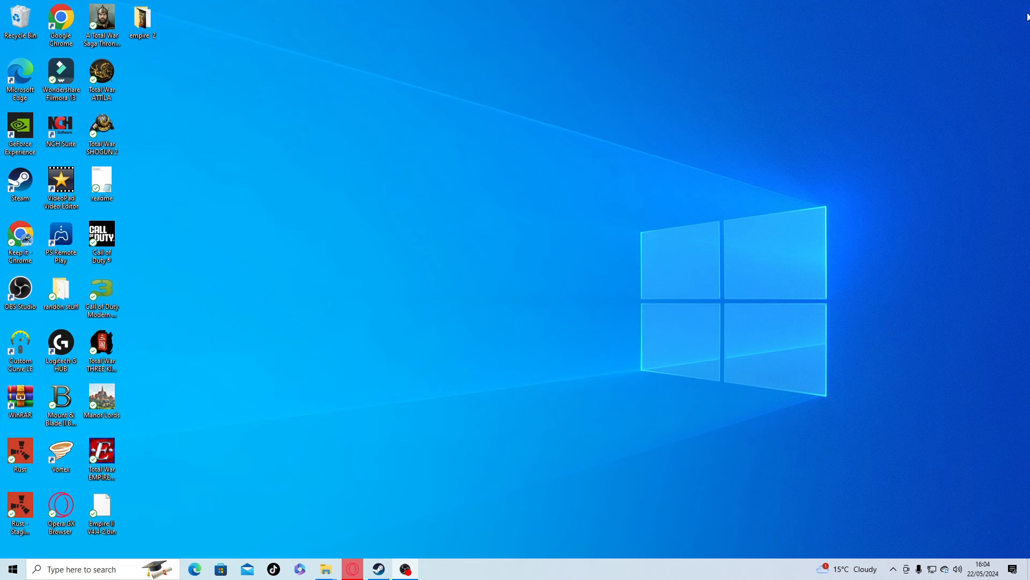
{"action": "mouse_move", "coordinate": [704, 263]}
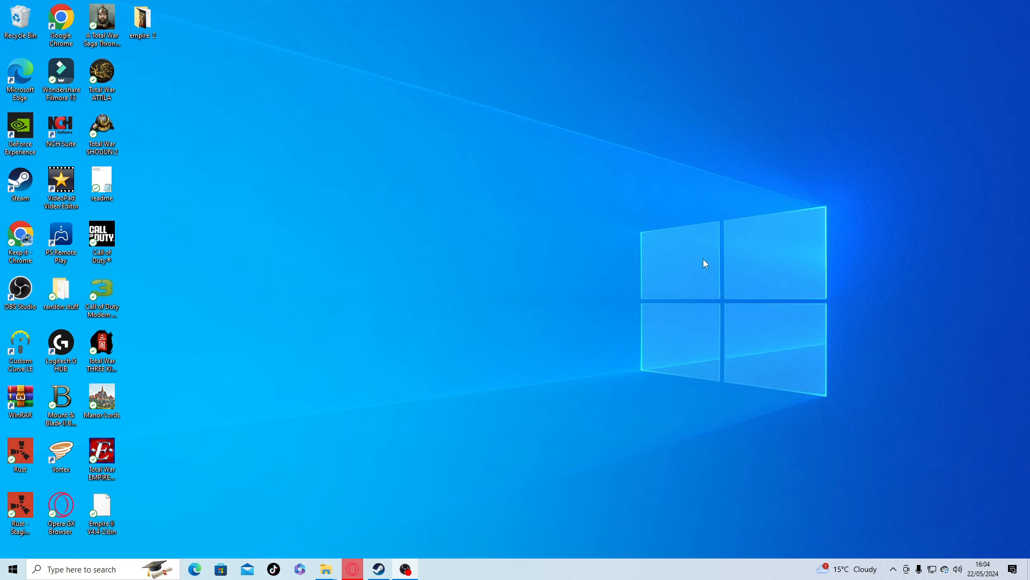
{"action": "left_click", "coordinate": [352, 569]}
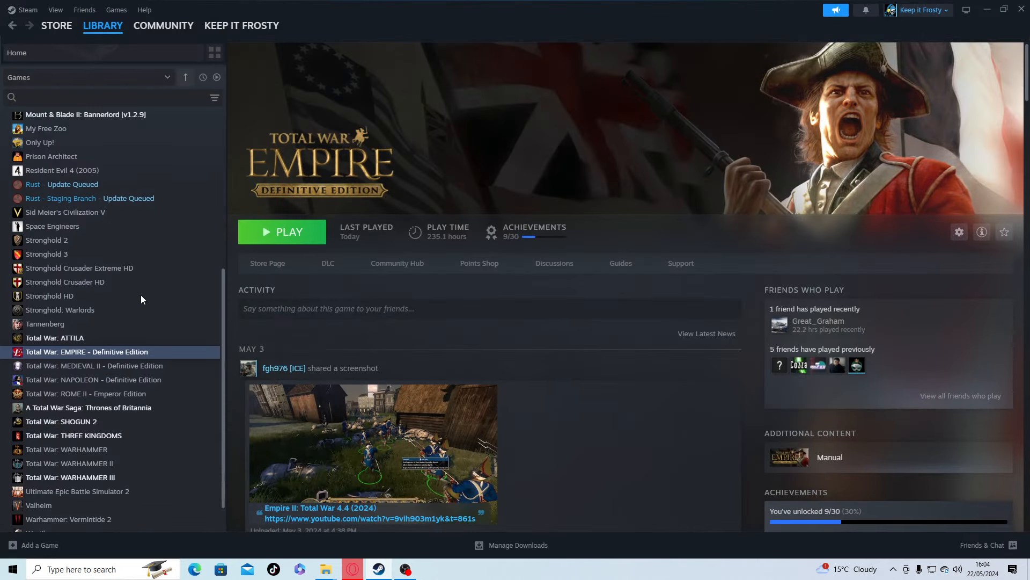
{"action": "right_click", "coordinate": [87, 352]}
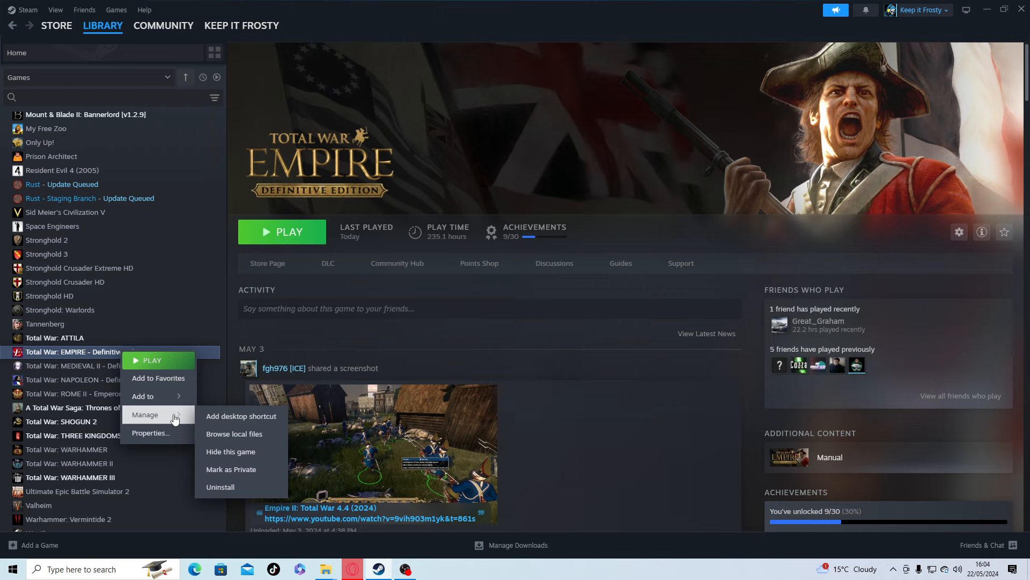
Step: Browse the game's local files, review the Empire Total War folder and its parent common folder, then close Explorer
{"action": "left_click", "coordinate": [234, 433]}
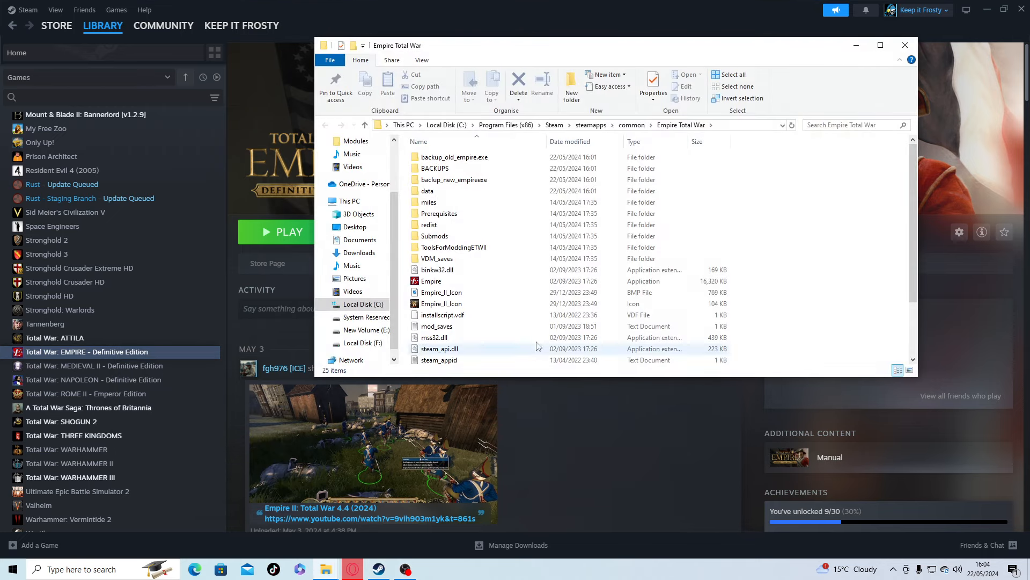
{"action": "mouse_move", "coordinate": [486, 212]}
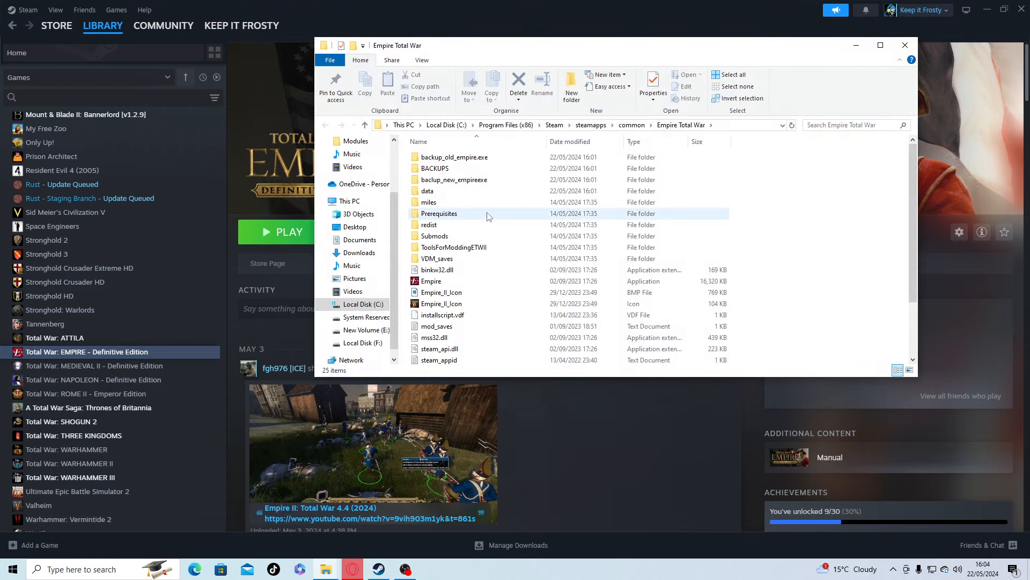
{"action": "left_click", "coordinate": [442, 315]}
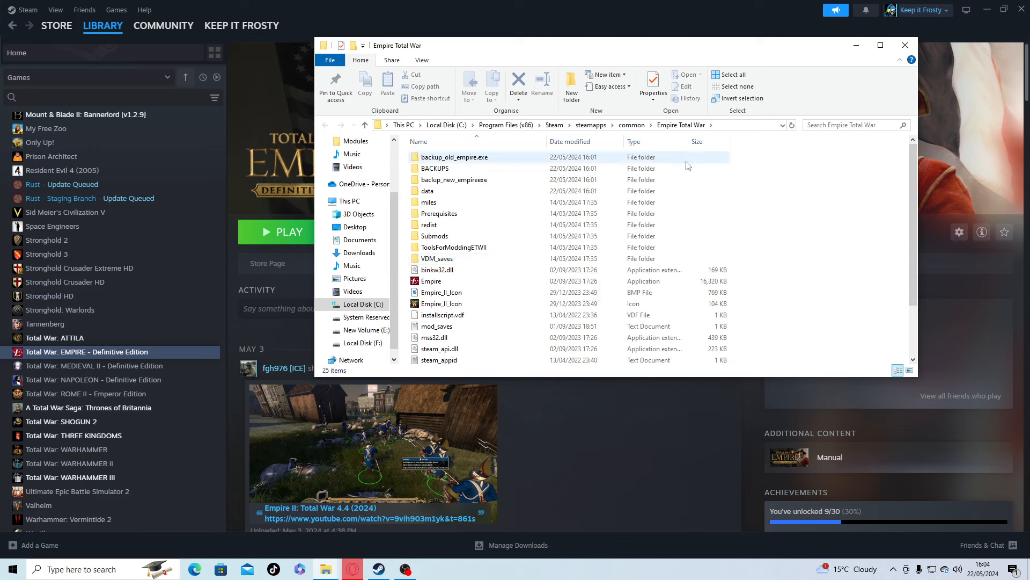
{"action": "scroll", "scroll_direction": "down", "scroll_amount": 3}
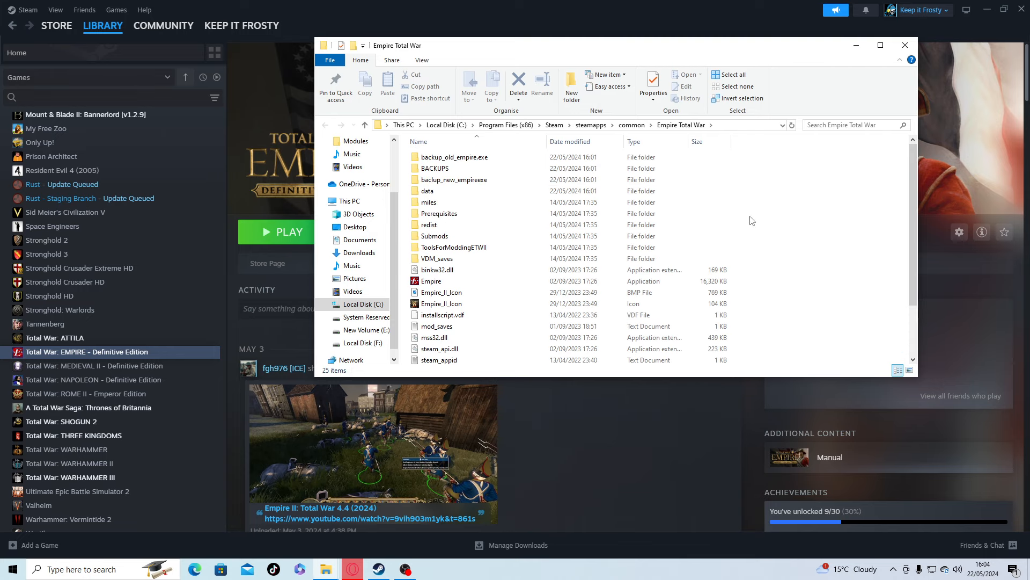
{"action": "left_click", "coordinate": [365, 124]}
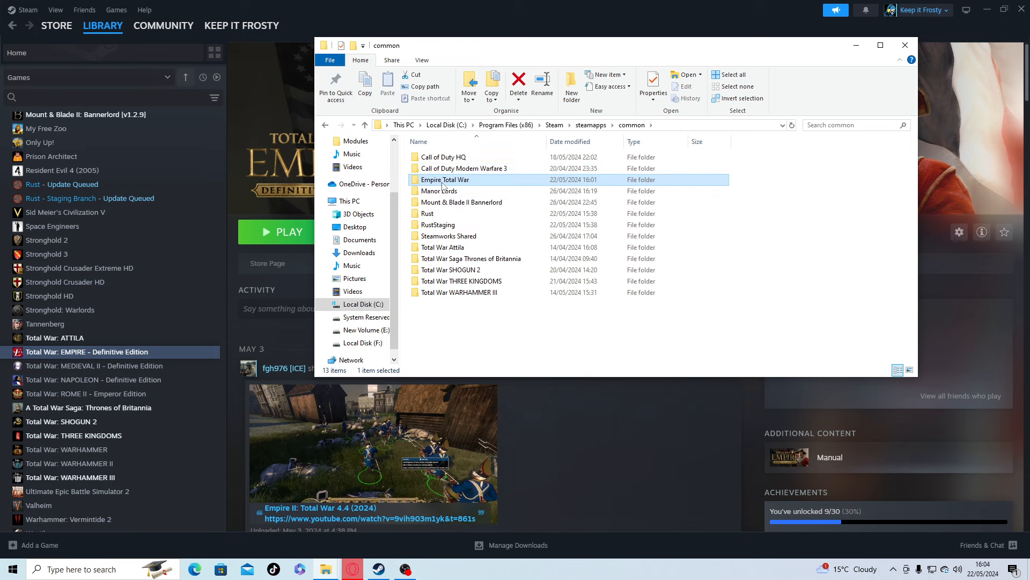
{"action": "right_click", "coordinate": [445, 179]}
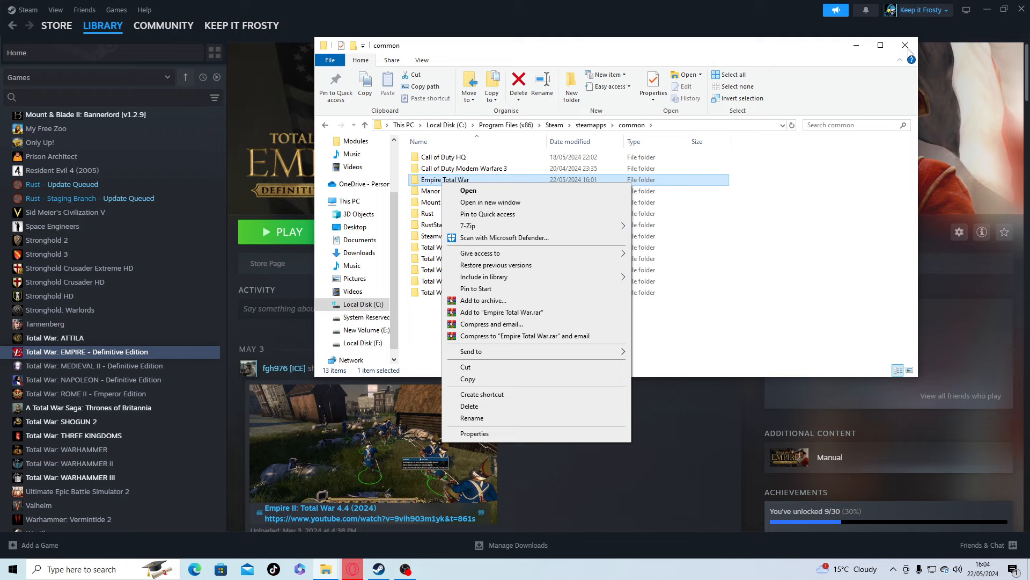
{"action": "left_click", "coordinate": [905, 46]}
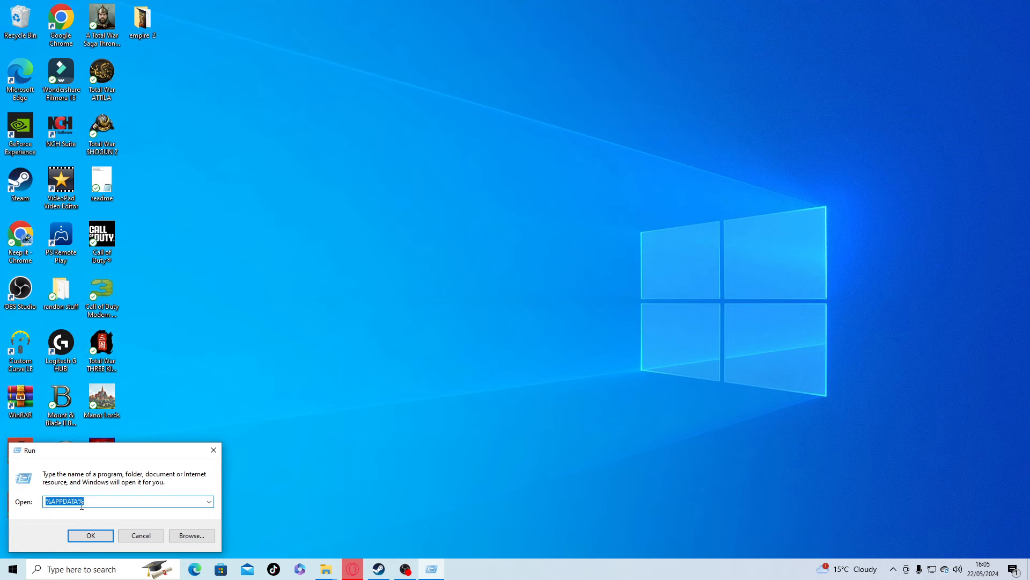
Step: From %APPDATA%, go into The Creative Assembly and then the Empire user data folder
{"action": "left_click", "coordinate": [90, 534]}
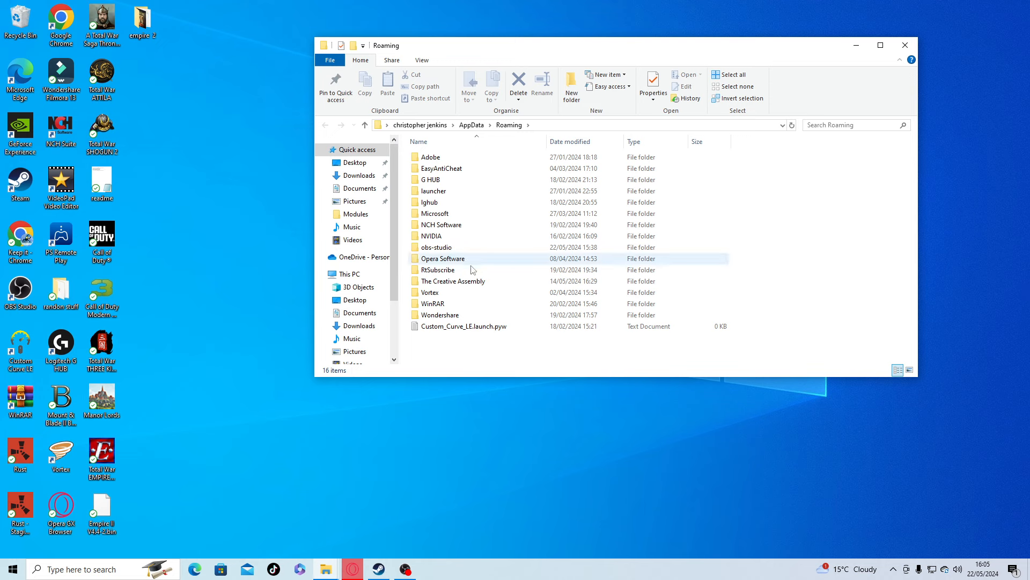
{"action": "double_click", "coordinate": [454, 280]}
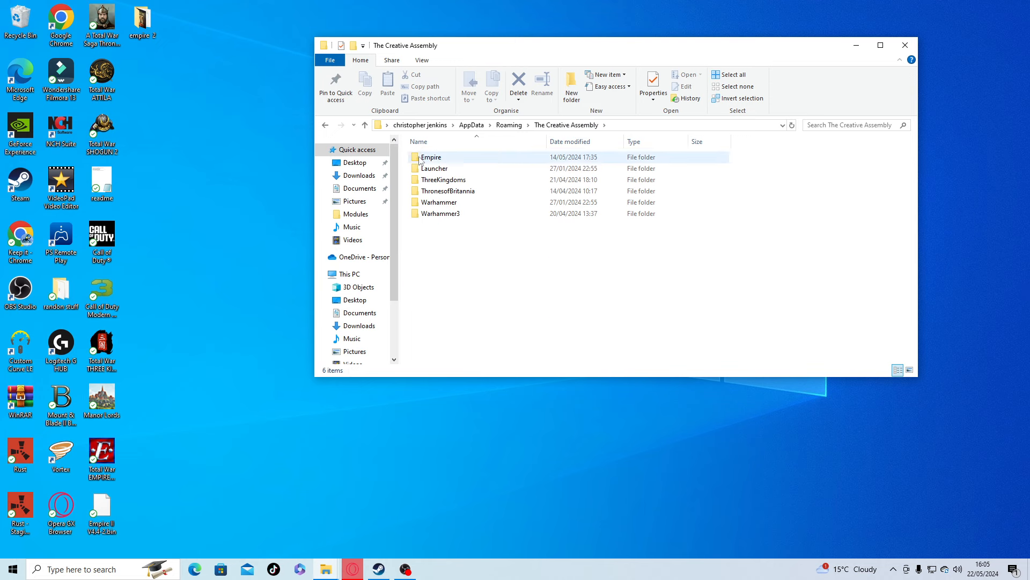
{"action": "double_click", "coordinate": [431, 157]}
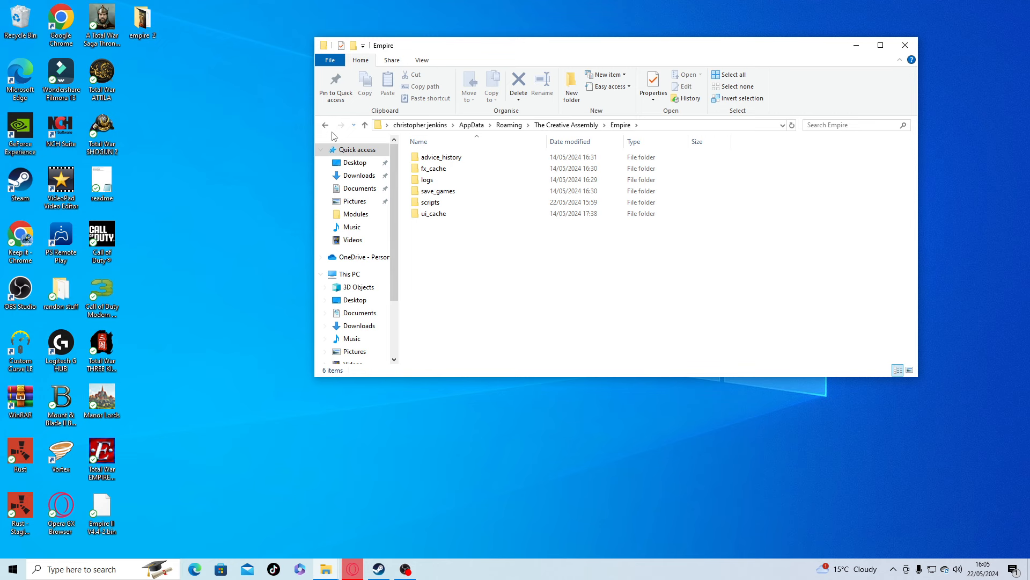
{"action": "right_click", "coordinate": [431, 157]}
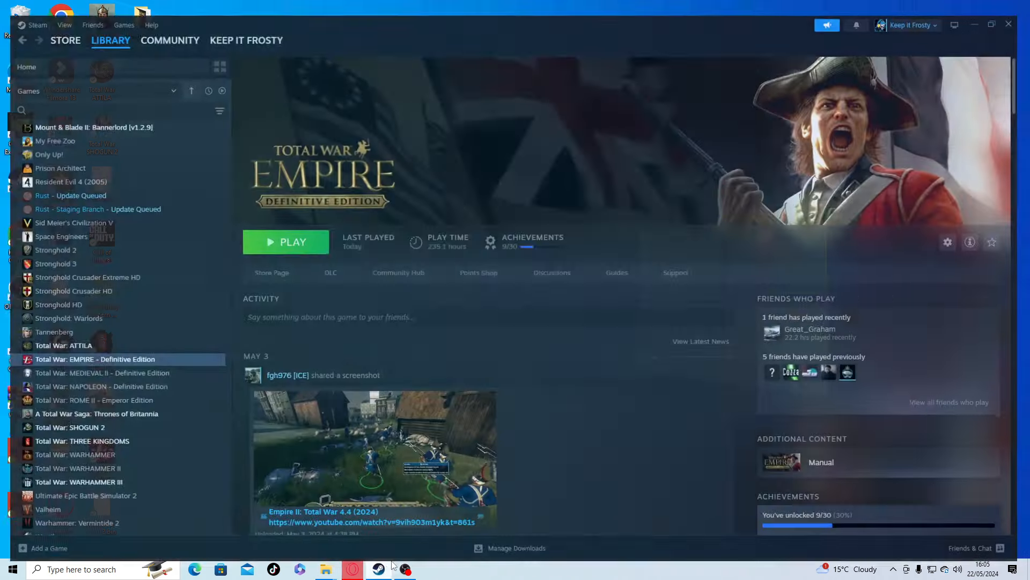
Step: Bring up the options menu for Total War: EMPIRE in the Steam library again
{"action": "right_click", "coordinate": [95, 359]}
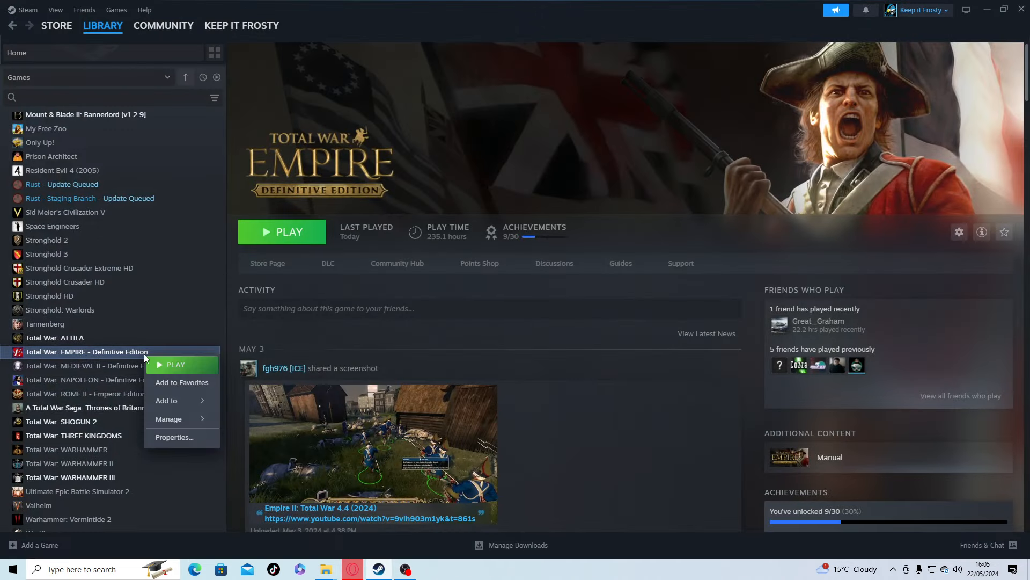
{"action": "mouse_move", "coordinate": [169, 419]}
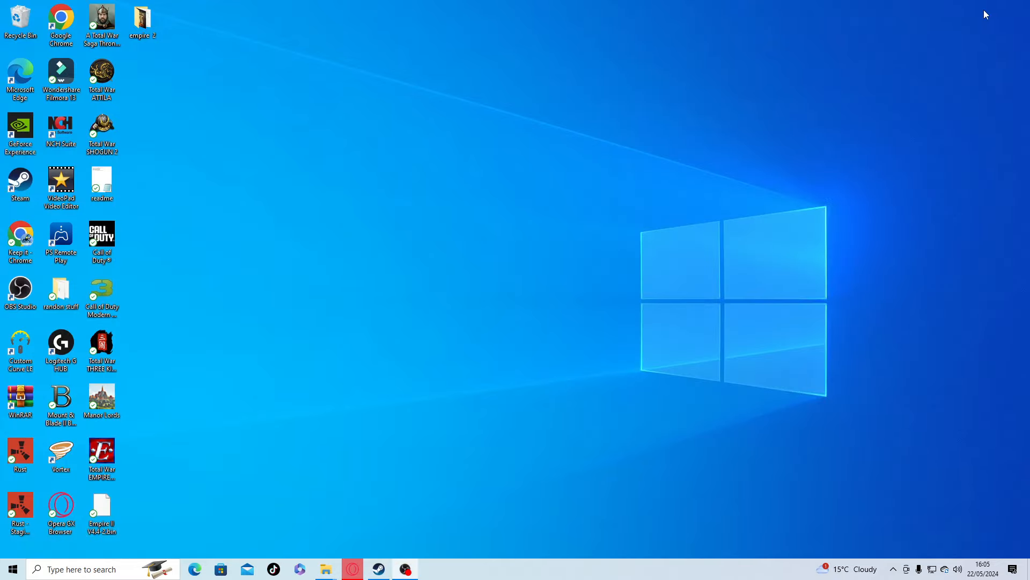
{"action": "mouse_move", "coordinate": [406, 126]}
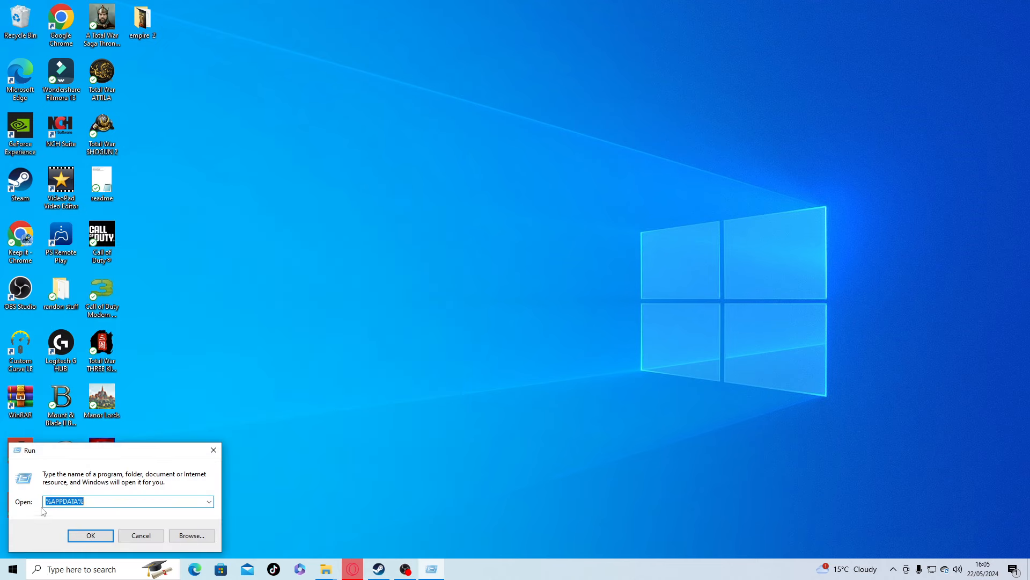
Step: Revisit The Creative Assembly folder in AppData Roaming, then close the Explorer window to the desktop
{"action": "left_click", "coordinate": [91, 534]}
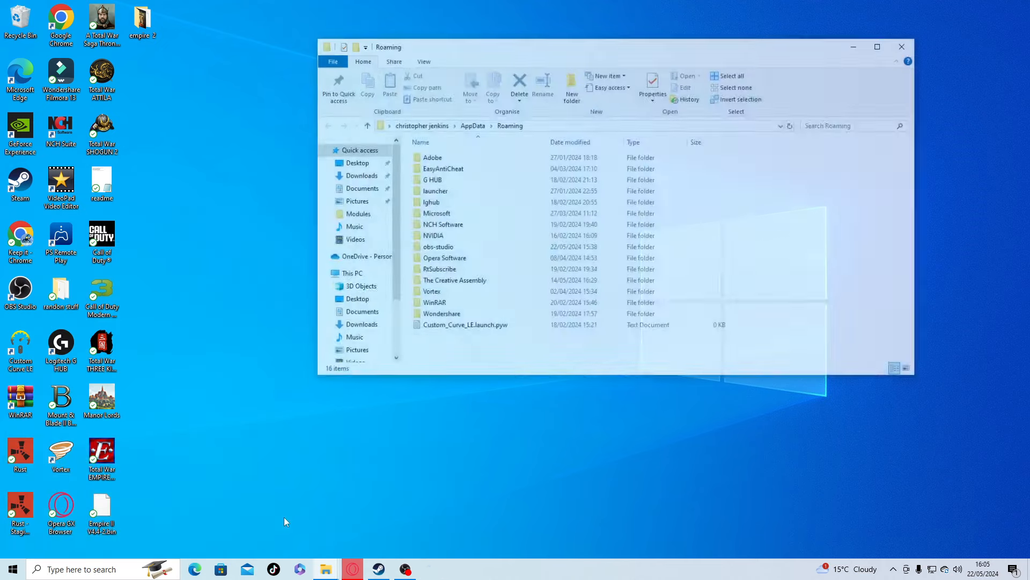
{"action": "double_click", "coordinate": [454, 281]}
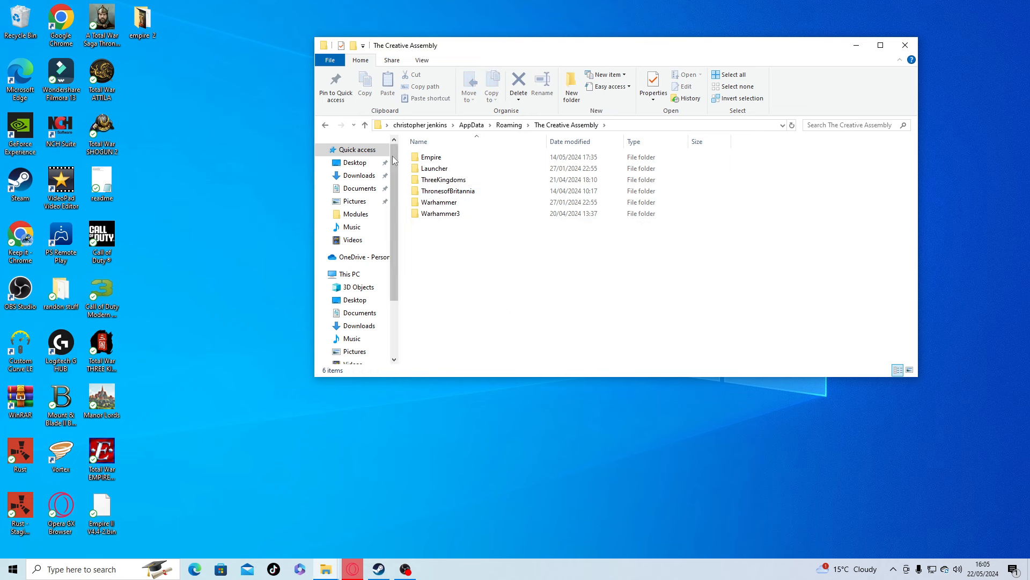
{"action": "left_click", "coordinate": [432, 157]}
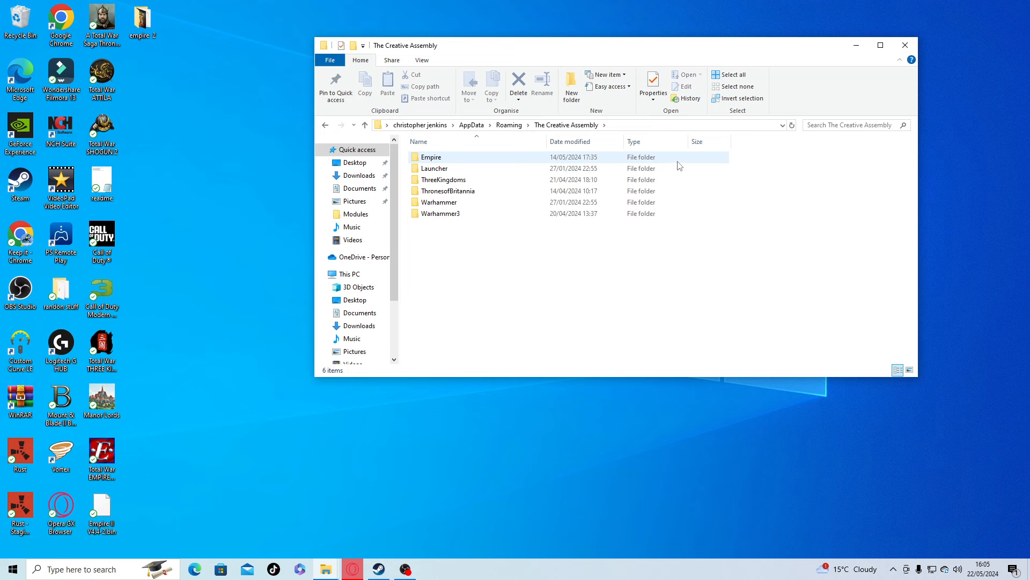
{"action": "mouse_move", "coordinate": [497, 160]}
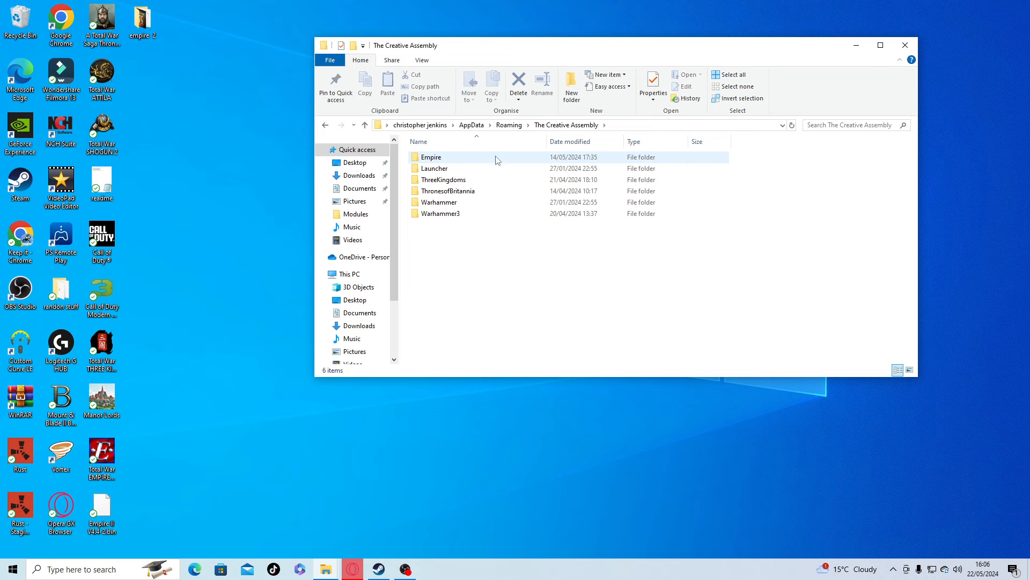
{"action": "mouse_move", "coordinate": [432, 156]}
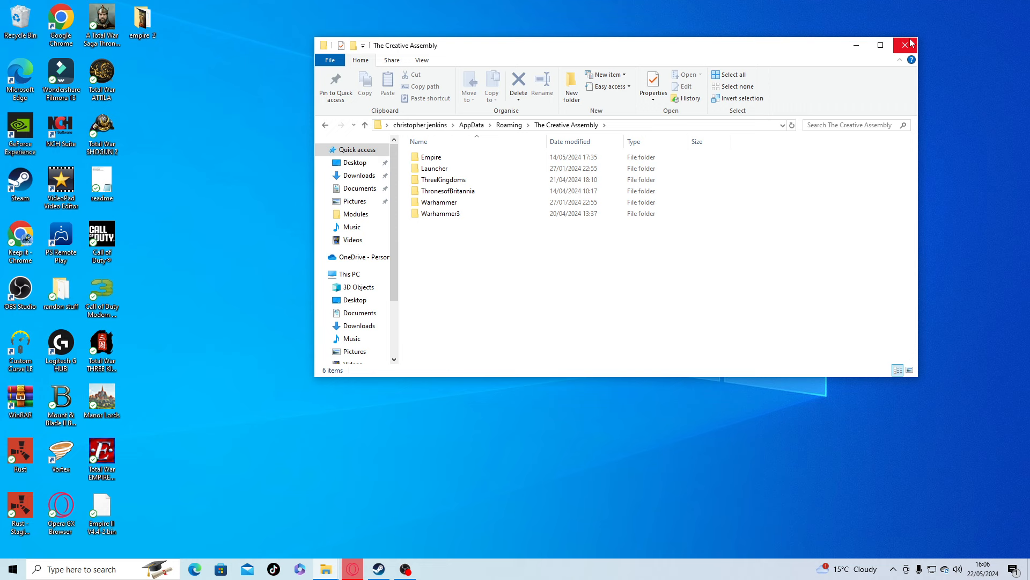
{"action": "left_click", "coordinate": [911, 45]}
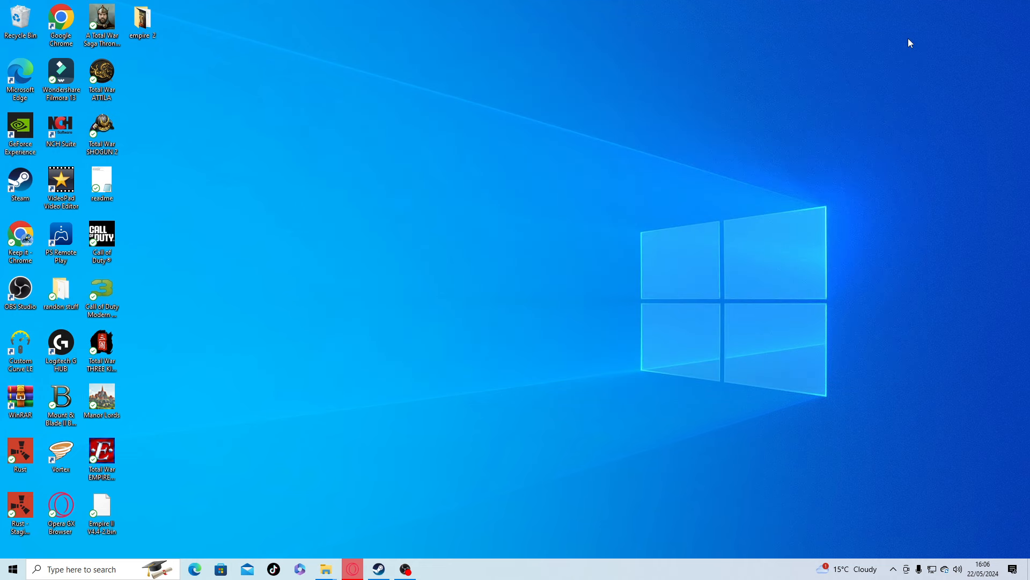
{"action": "mouse_move", "coordinate": [841, 5]}
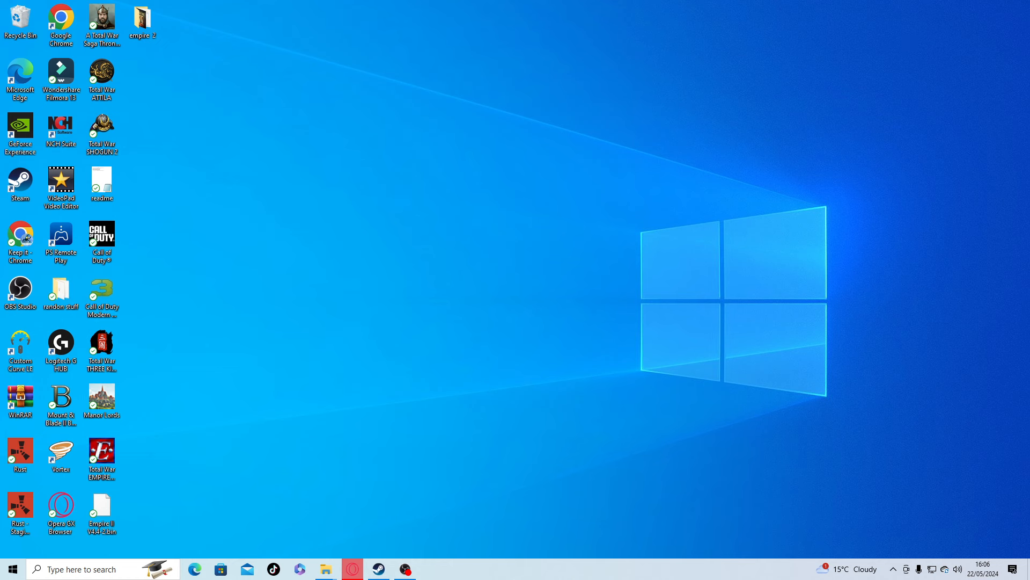
{"action": "mouse_move", "coordinate": [547, 336]}
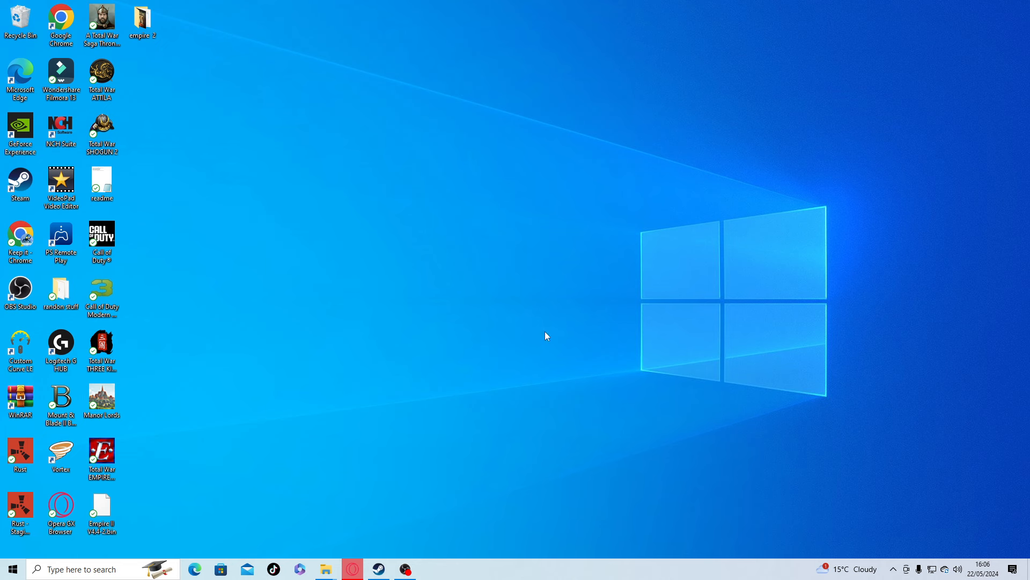
{"action": "mouse_move", "coordinate": [551, 336]}
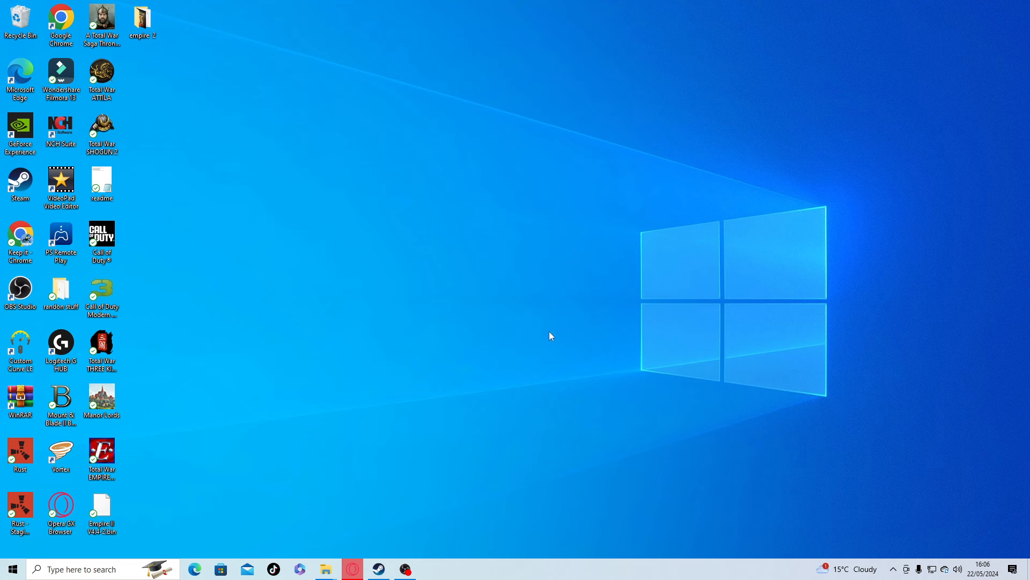
{"action": "mouse_move", "coordinate": [371, 503]}
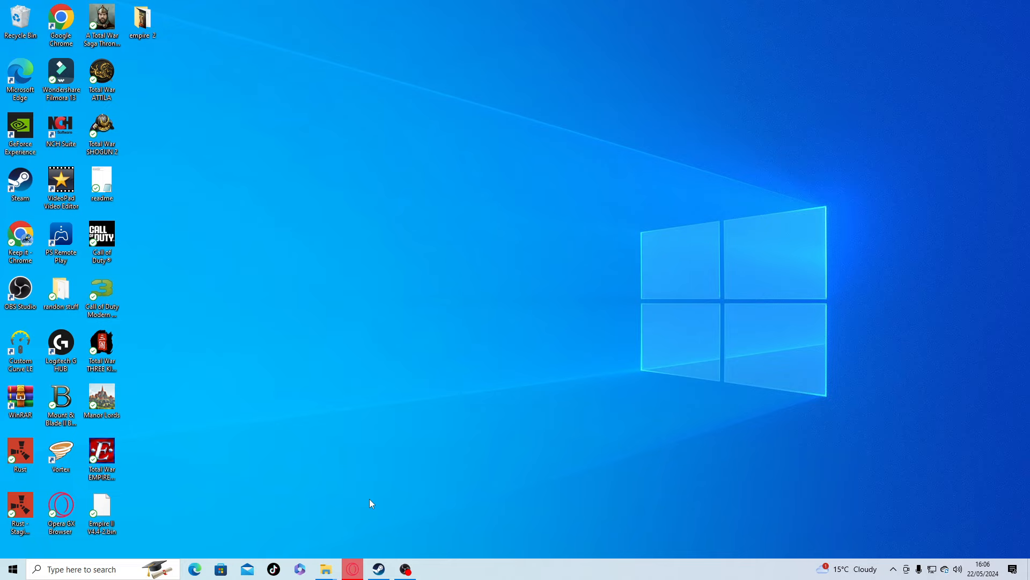
Step: Restore the Opera GX browser showing the ModDB ETW2 V4.4 full installer page
{"action": "left_click", "coordinate": [352, 569]}
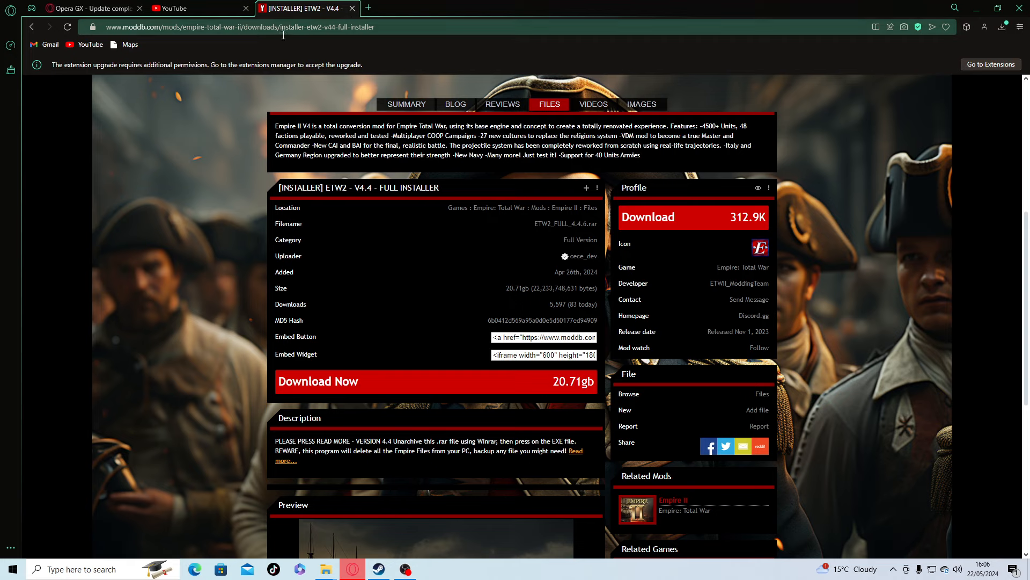
{"action": "mouse_move", "coordinate": [718, 292]}
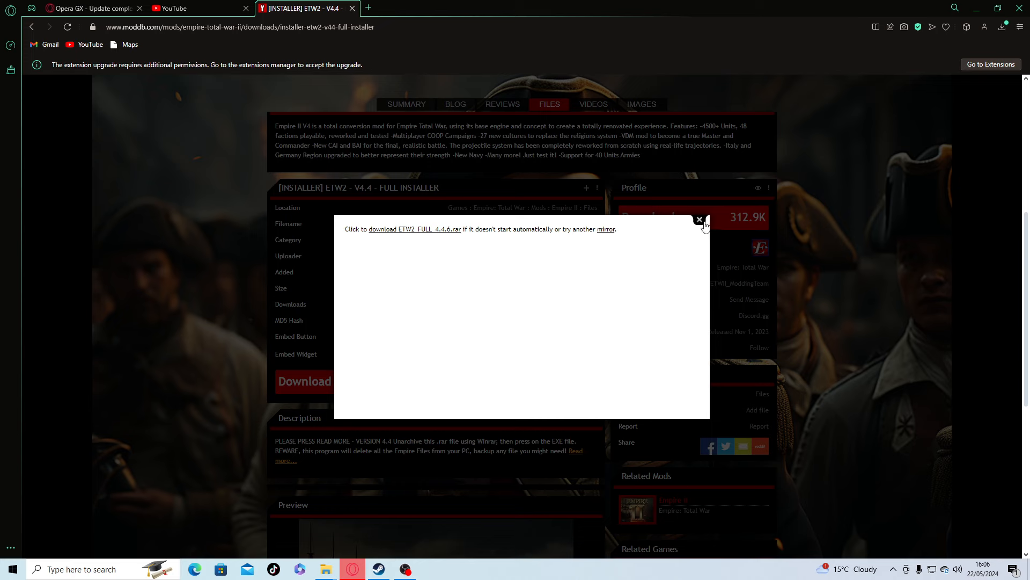
Step: Dismiss the ETW2_FULL_4.4.6.rar download notice and minimise the browser to the desktop
{"action": "left_click", "coordinate": [699, 219]}
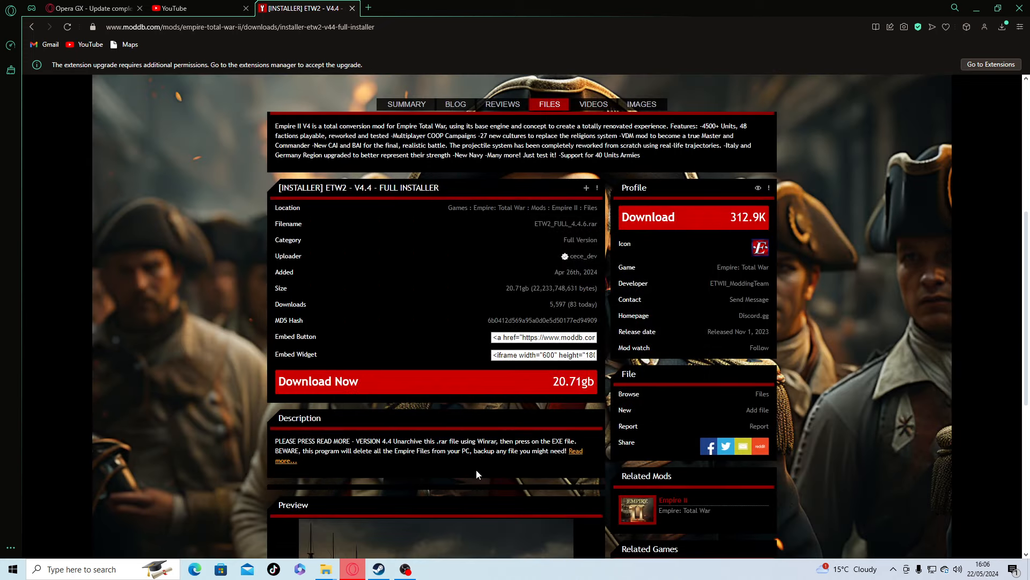
{"action": "mouse_move", "coordinate": [952, 7]}
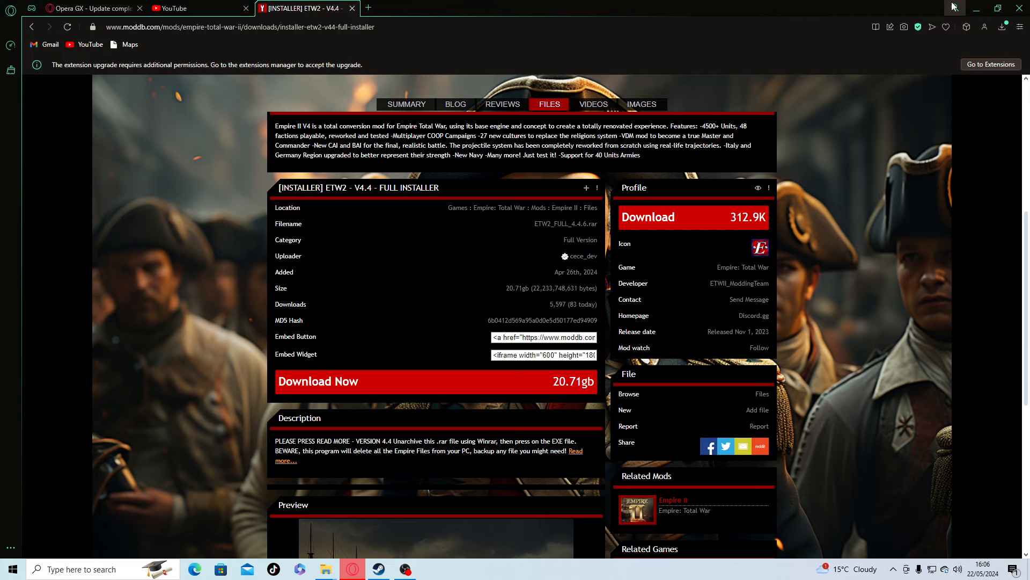
{"action": "mouse_move", "coordinate": [938, 93]}
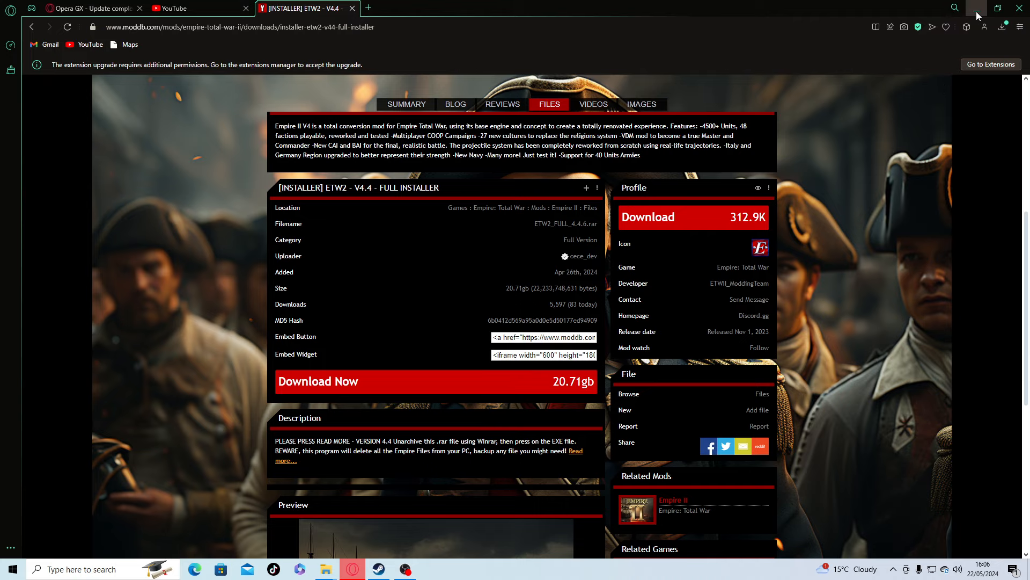
{"action": "left_click", "coordinate": [977, 8]}
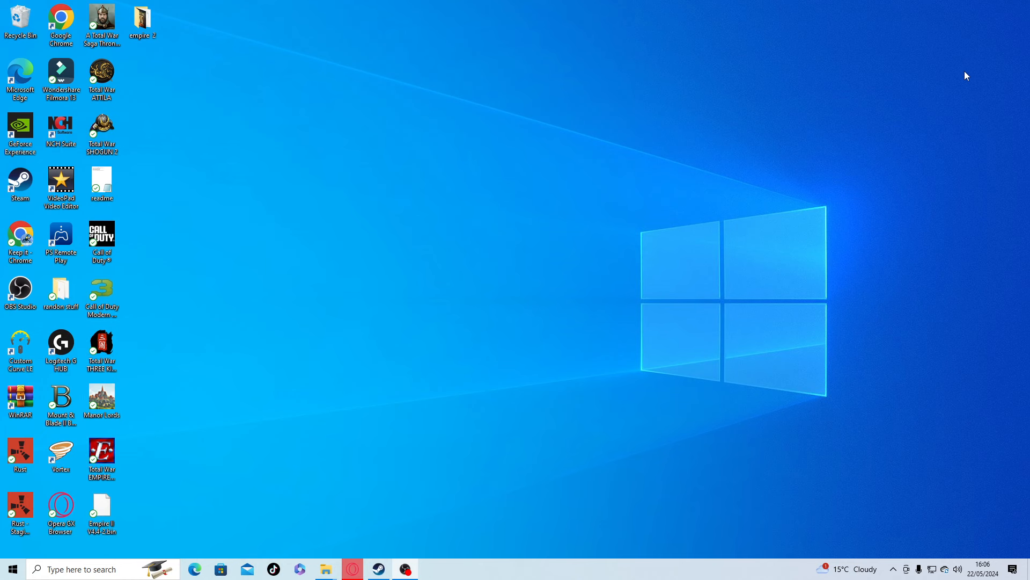
{"action": "left_click", "coordinate": [142, 20]}
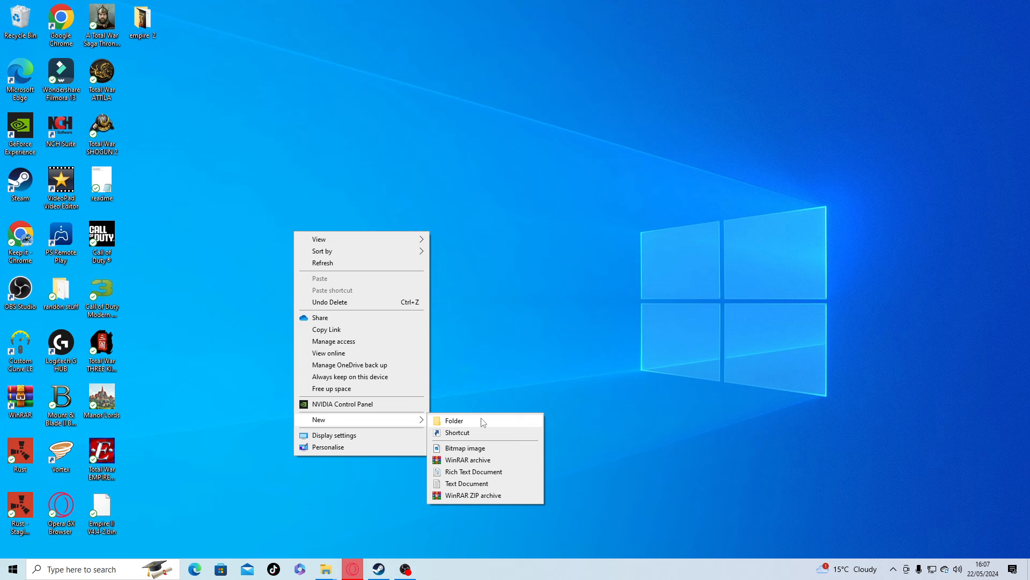
Step: Create a new desktop folder named empire 2
{"action": "left_click", "coordinate": [453, 421]}
{"action": "type", "text": "empire 2"}
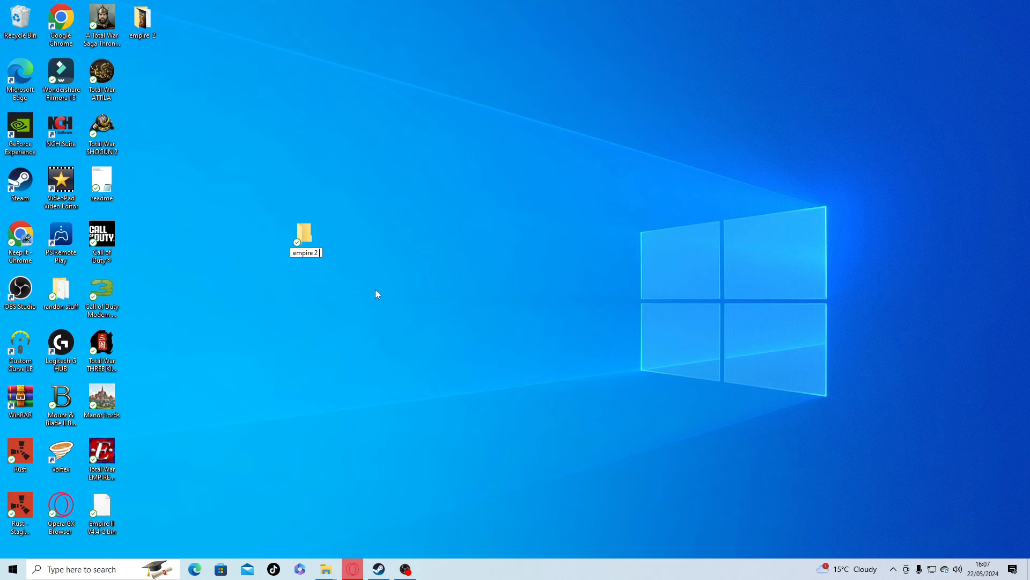
{"action": "left_click_drag", "start_coordinate": [305, 233], "coordinate": [455, 214]}
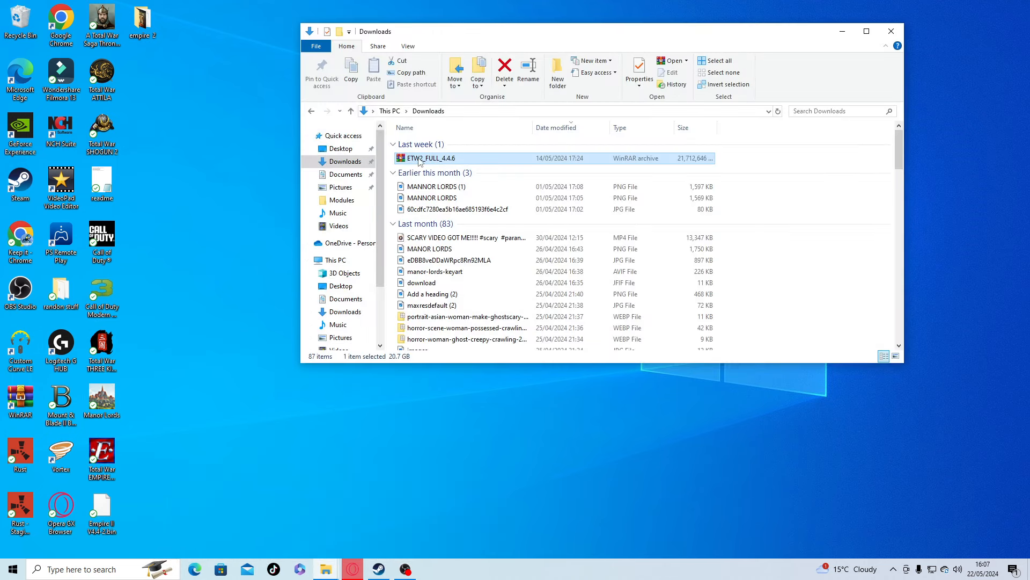
Step: Extract the ETW2_FULL_4.4.6 archive from Downloads into the desktop empire 2 folder with WinRAR
{"action": "right_click", "coordinate": [431, 158]}
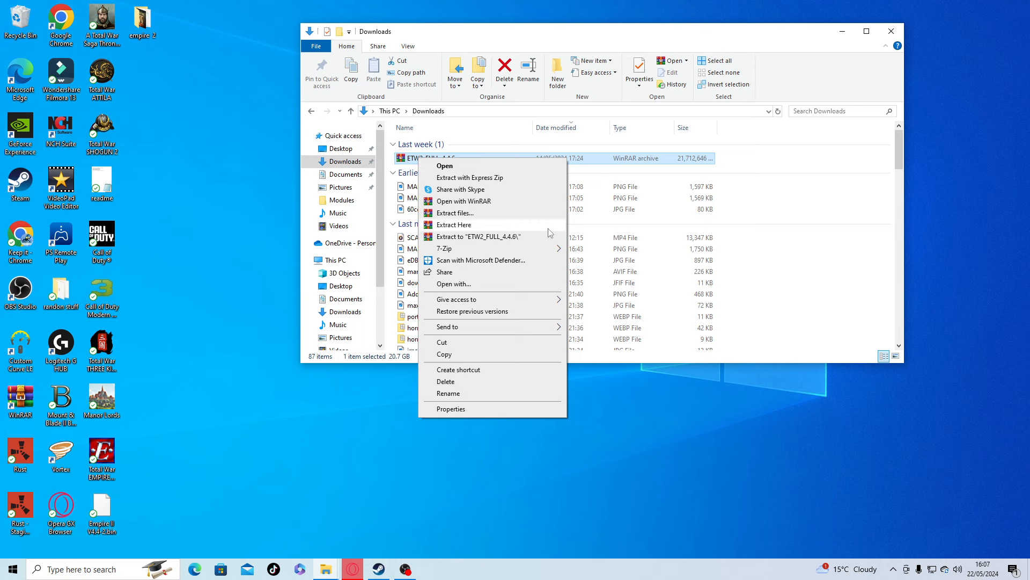
{"action": "left_click", "coordinate": [454, 212]}
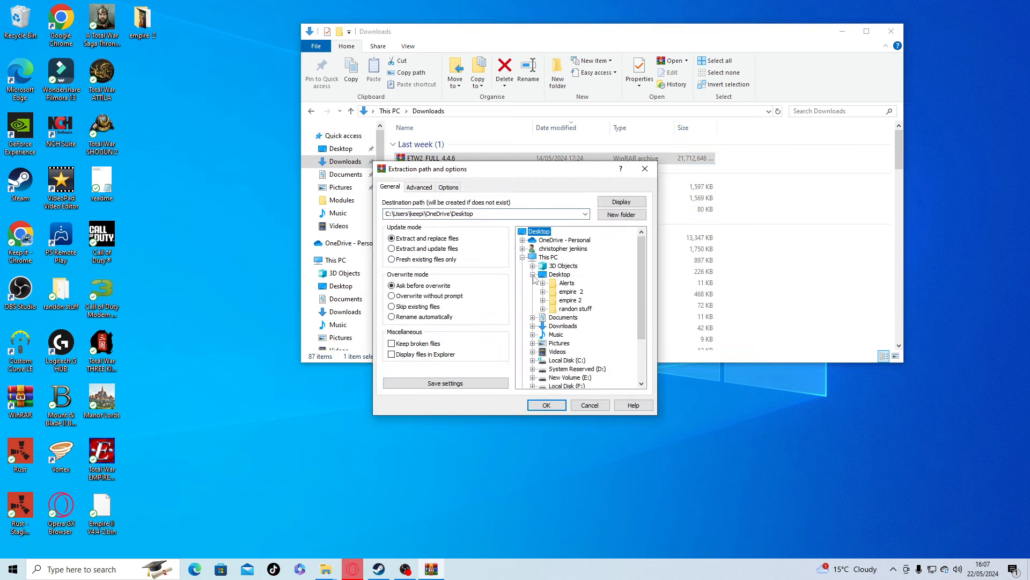
{"action": "mouse_move", "coordinate": [555, 304]}
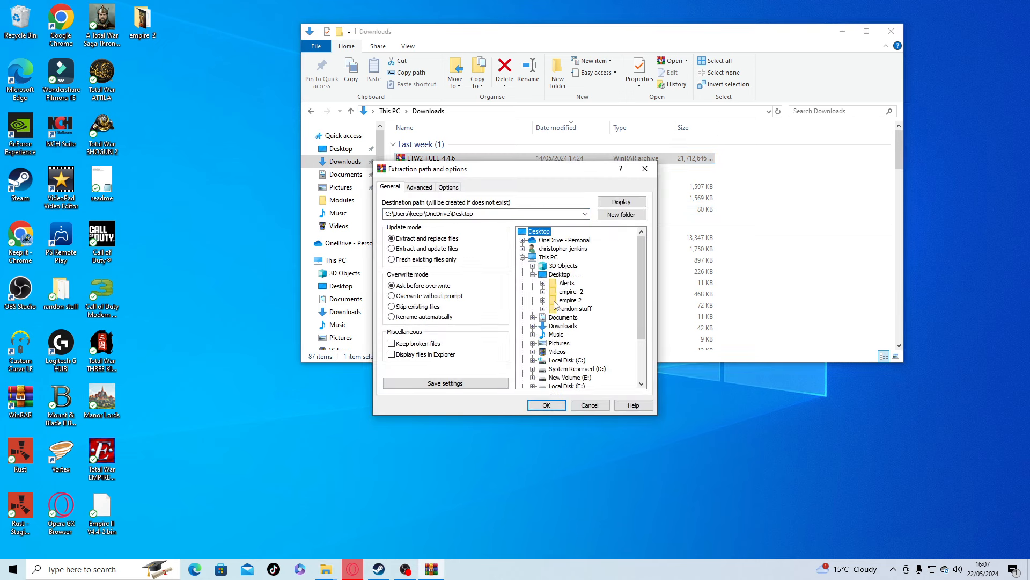
{"action": "mouse_move", "coordinate": [595, 304]}
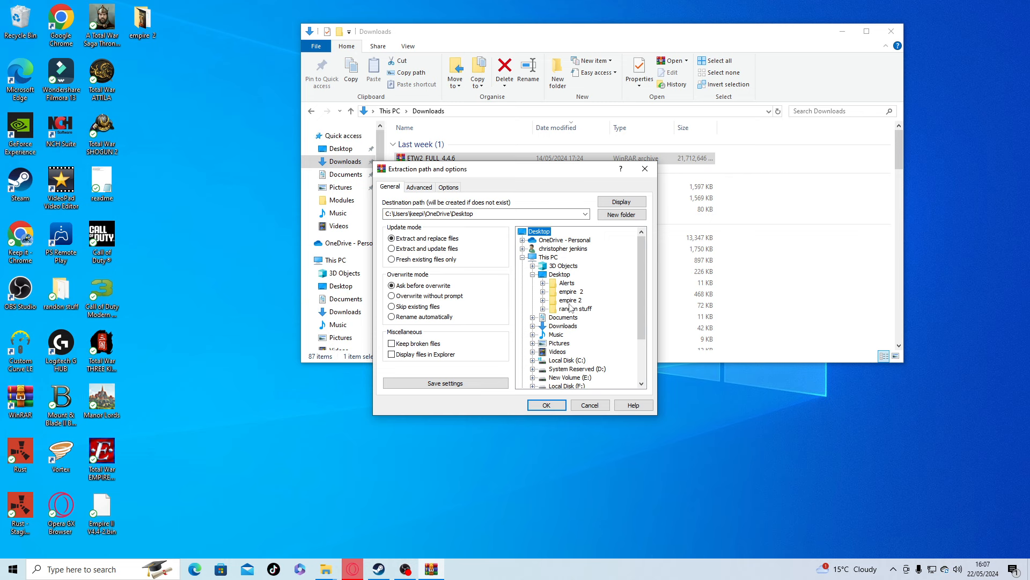
{"action": "left_click", "coordinate": [570, 291]}
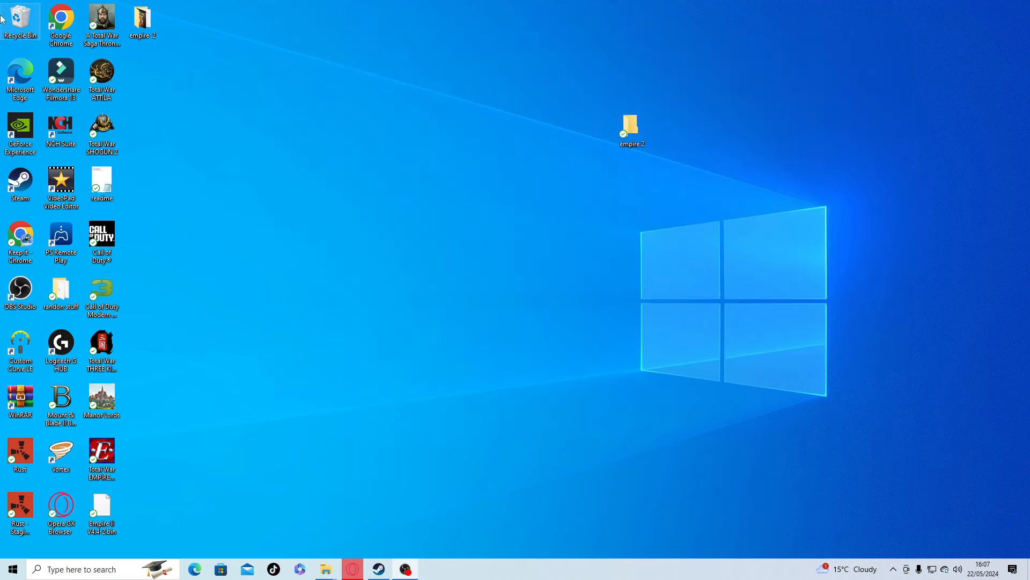
Step: Move the empire 2 folder to the desktop centre, open it and select the Empire II V4.4 installer
{"action": "left_click", "coordinate": [631, 125]}
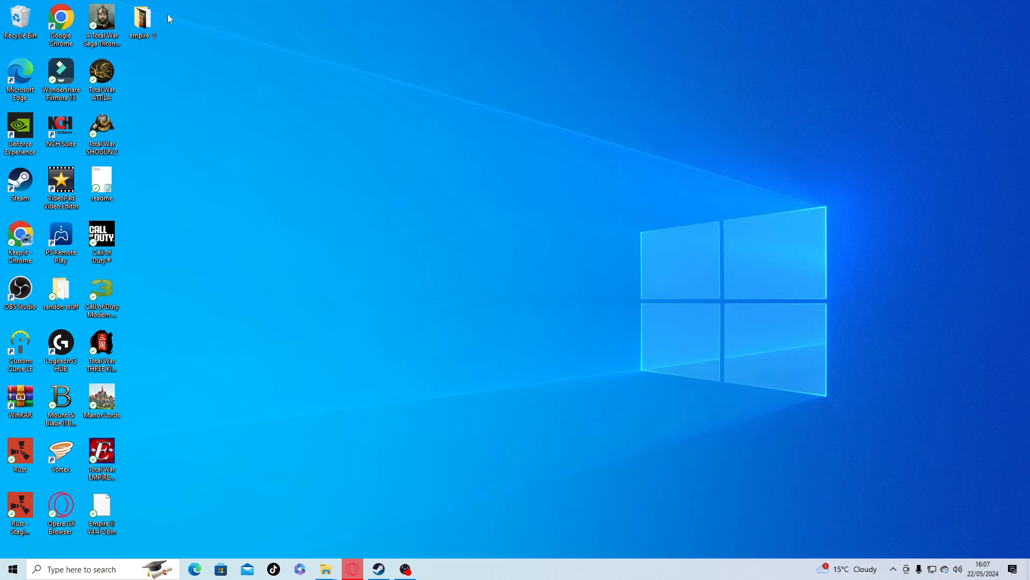
{"action": "left_click_drag", "start_coordinate": [139, 19], "coordinate": [469, 236]}
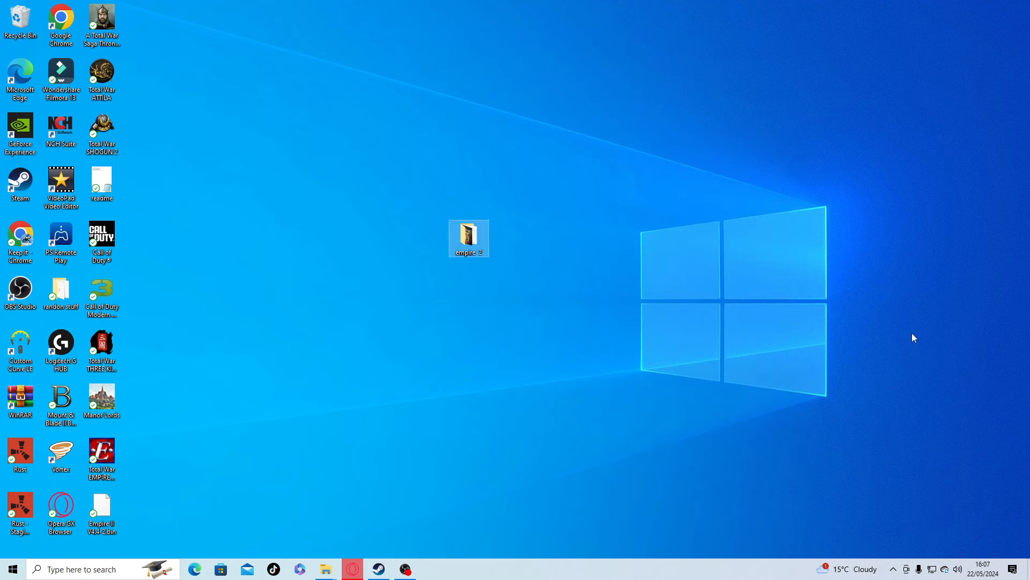
{"action": "mouse_move", "coordinate": [512, 184]}
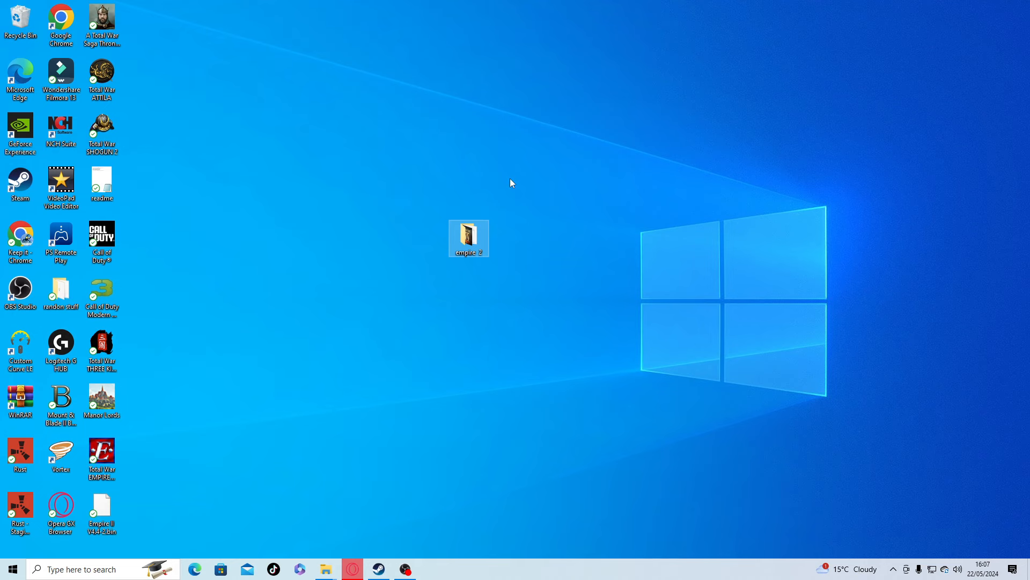
{"action": "double_click", "coordinate": [469, 238]}
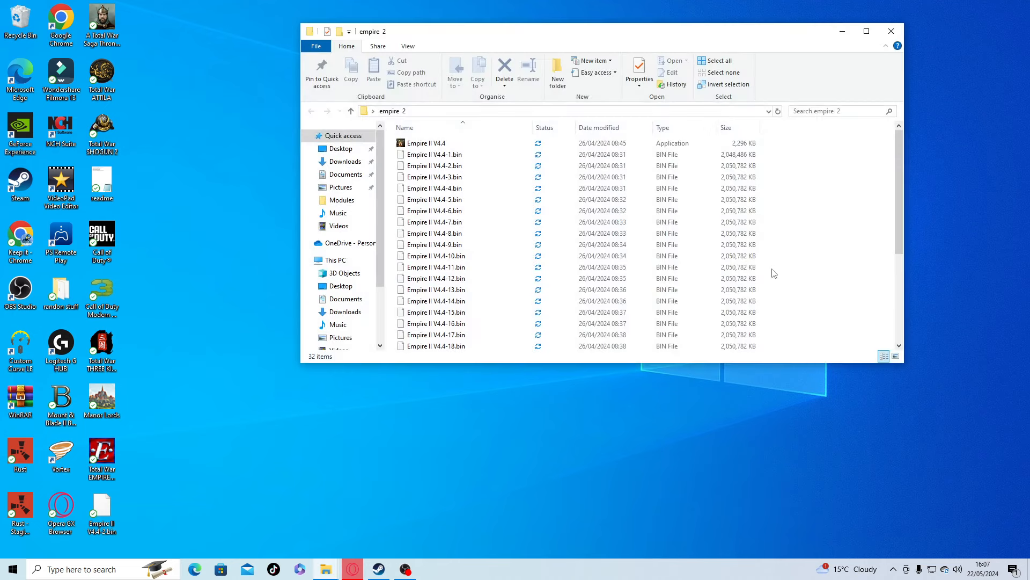
{"action": "mouse_move", "coordinate": [427, 143]}
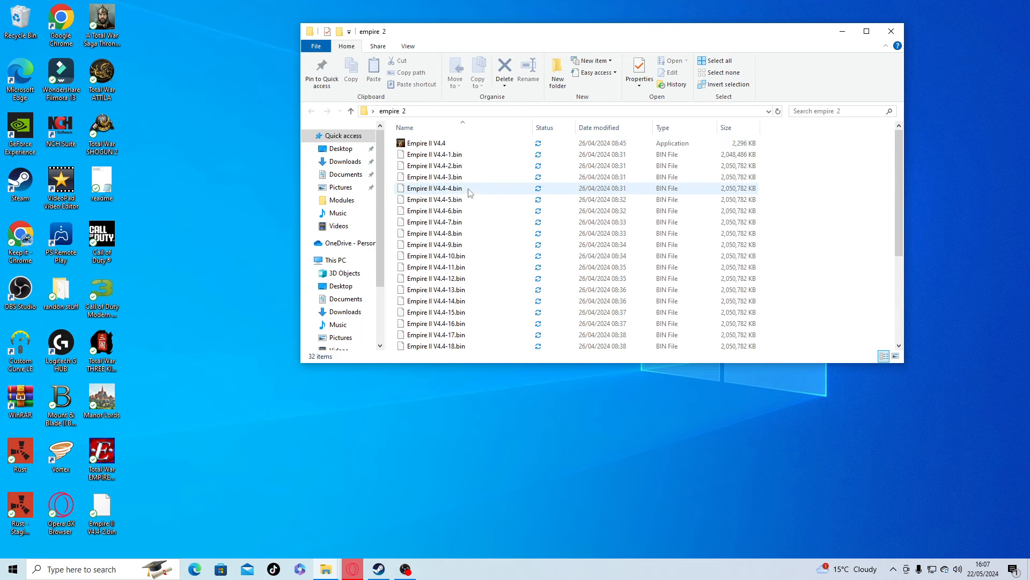
{"action": "left_click", "coordinate": [427, 143]}
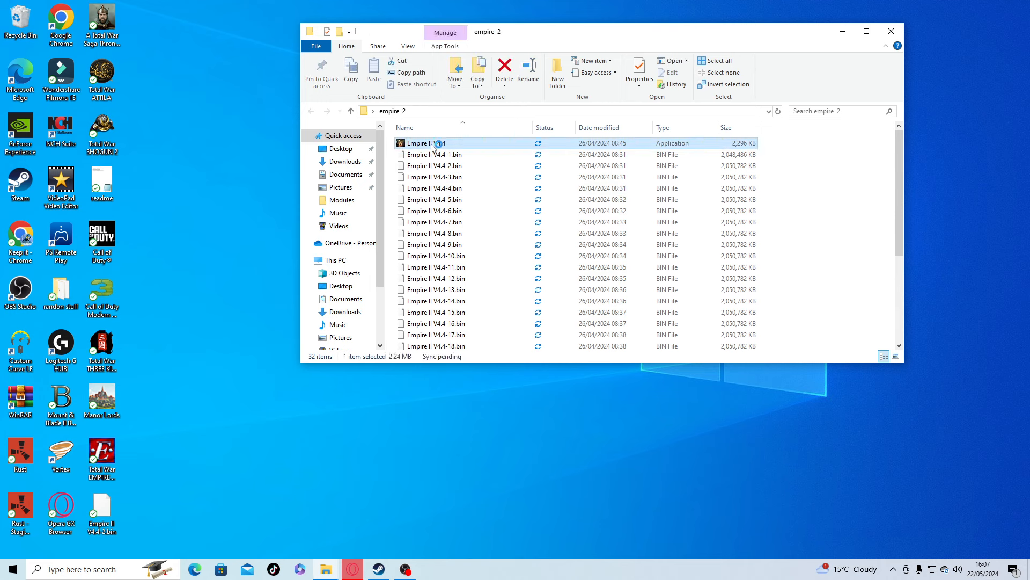
Step: Run the Empire II V4.4 installer and confirm installing into the existing Empire Total War folder
{"action": "double_click", "coordinate": [425, 143]}
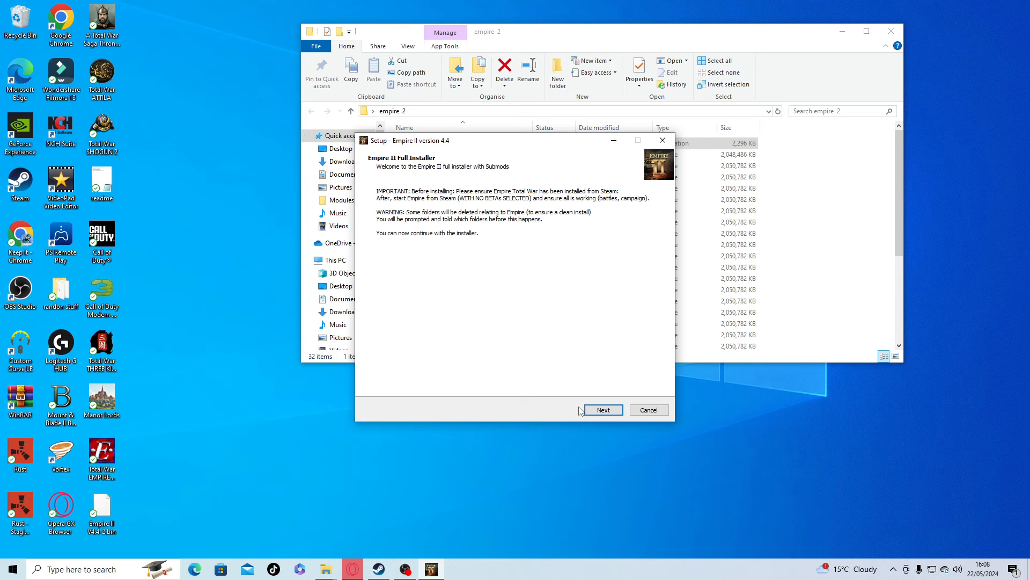
{"action": "left_click", "coordinate": [602, 409]}
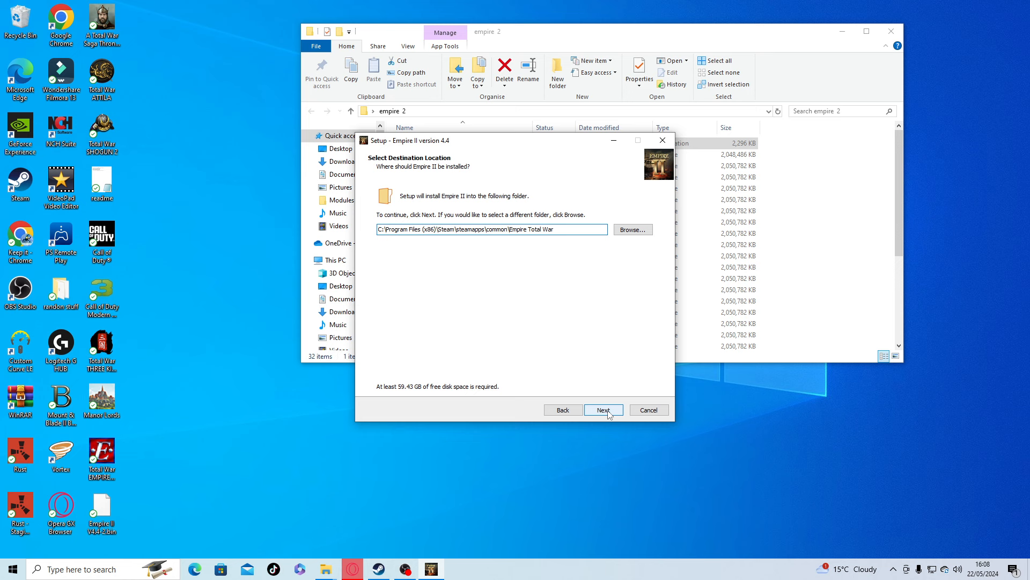
{"action": "left_click", "coordinate": [602, 409]}
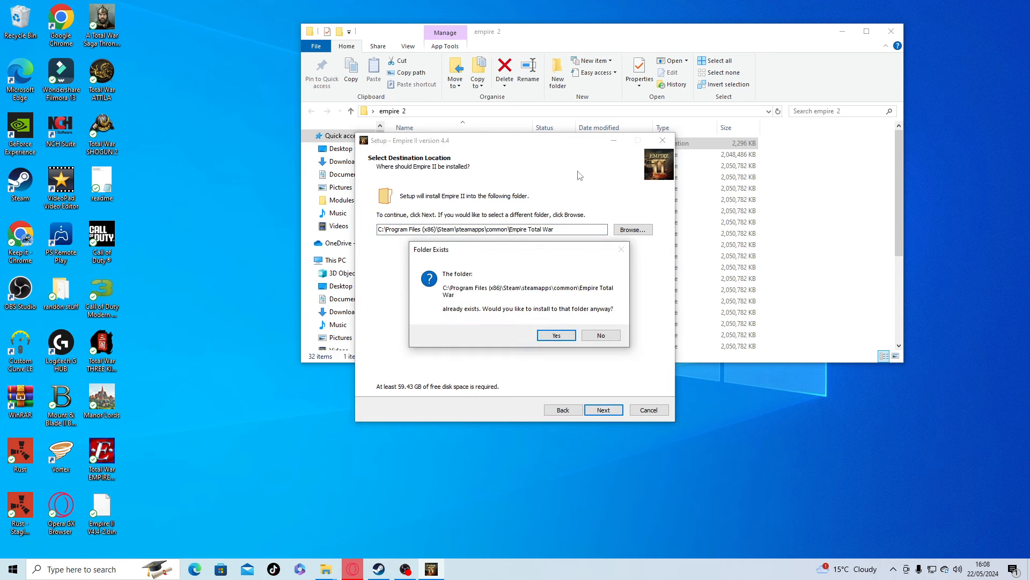
{"action": "mouse_move", "coordinate": [535, 340]}
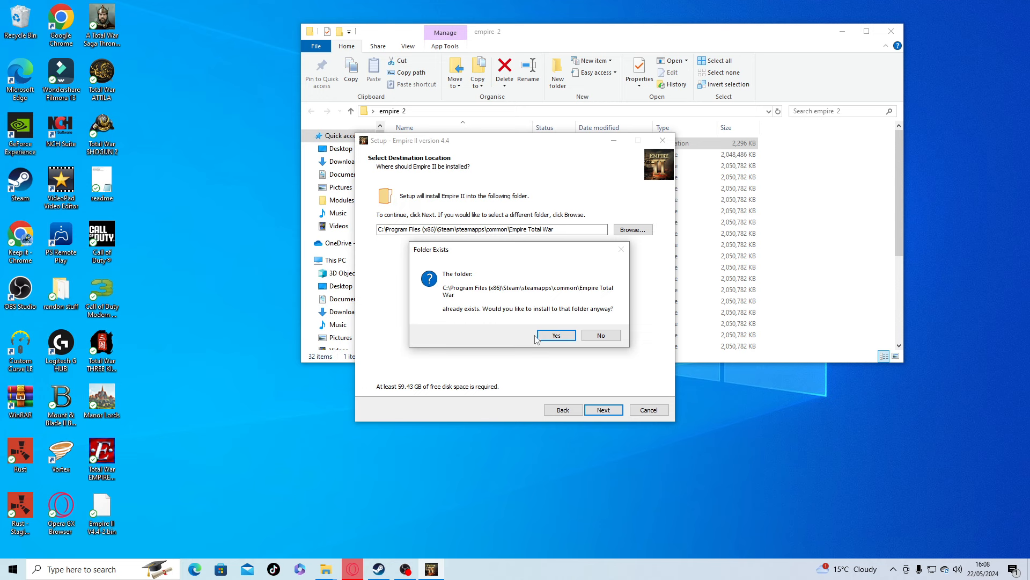
{"action": "left_click", "coordinate": [555, 335]}
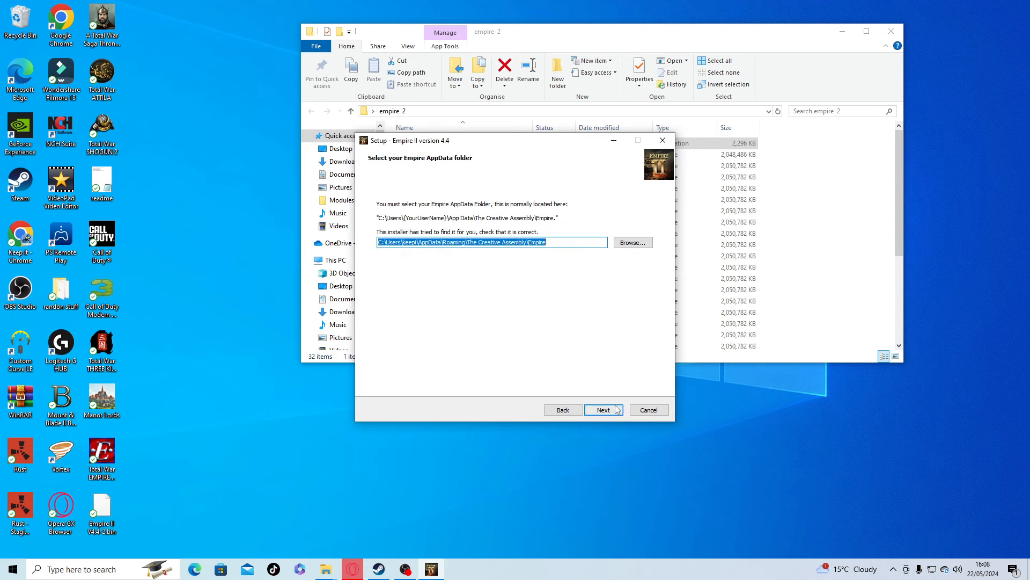
Step: Accept the AppData folder, enable Unit Replenishment, Disable Ship Boarding and lighter smoke, and start installing
{"action": "left_click", "coordinate": [602, 409]}
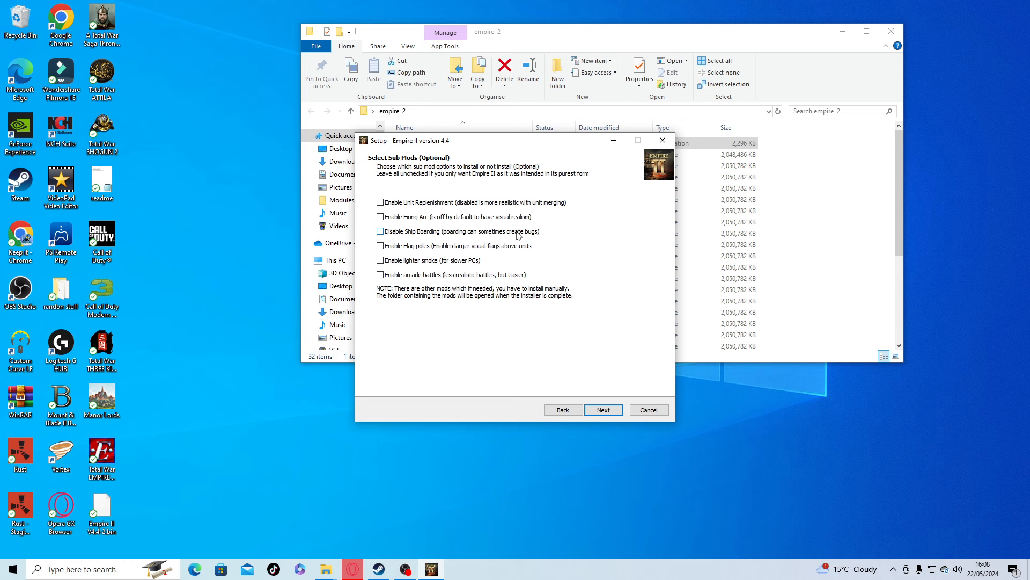
{"action": "mouse_move", "coordinate": [552, 238]}
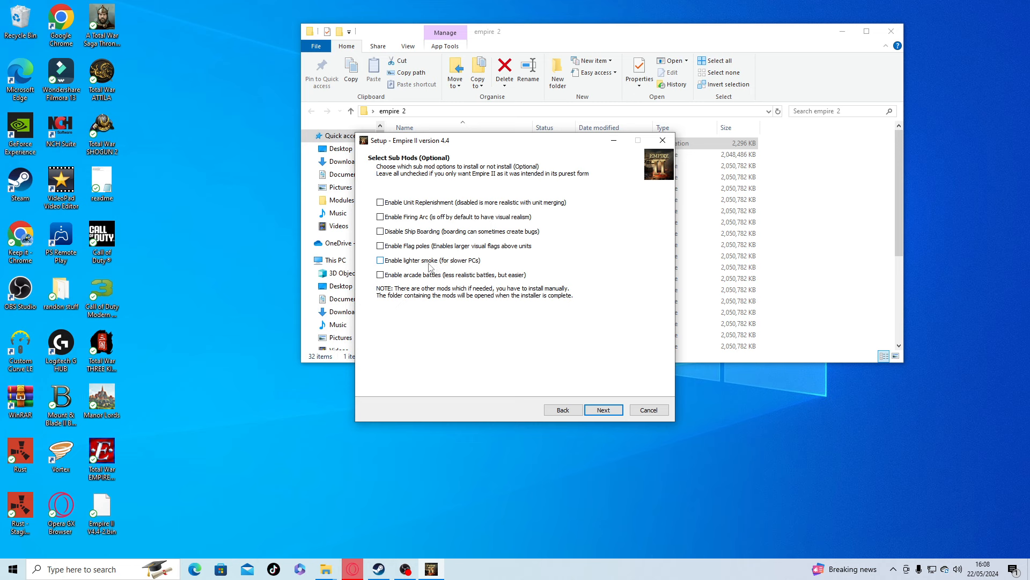
{"action": "mouse_move", "coordinate": [408, 272]}
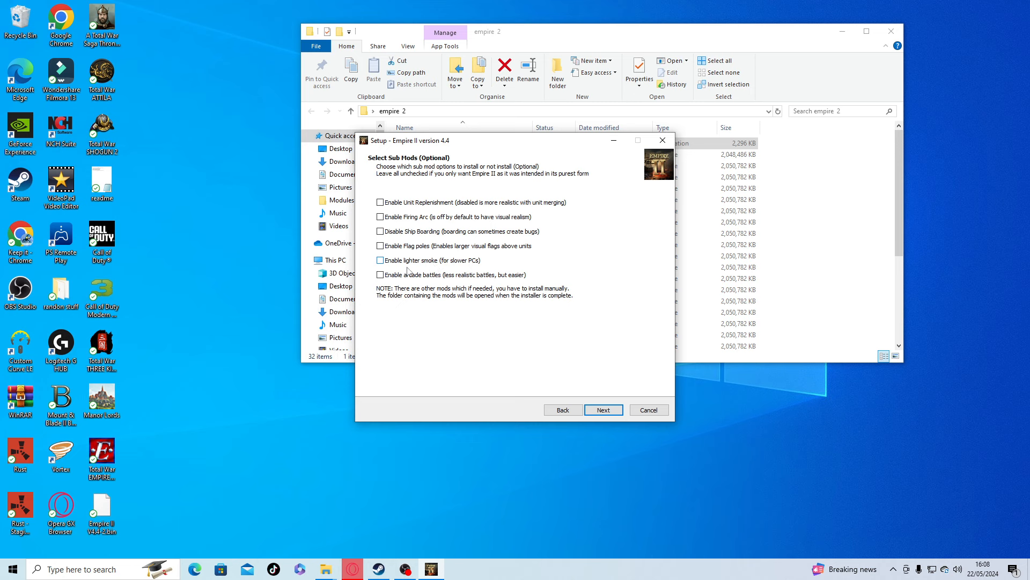
{"action": "mouse_move", "coordinate": [472, 266]}
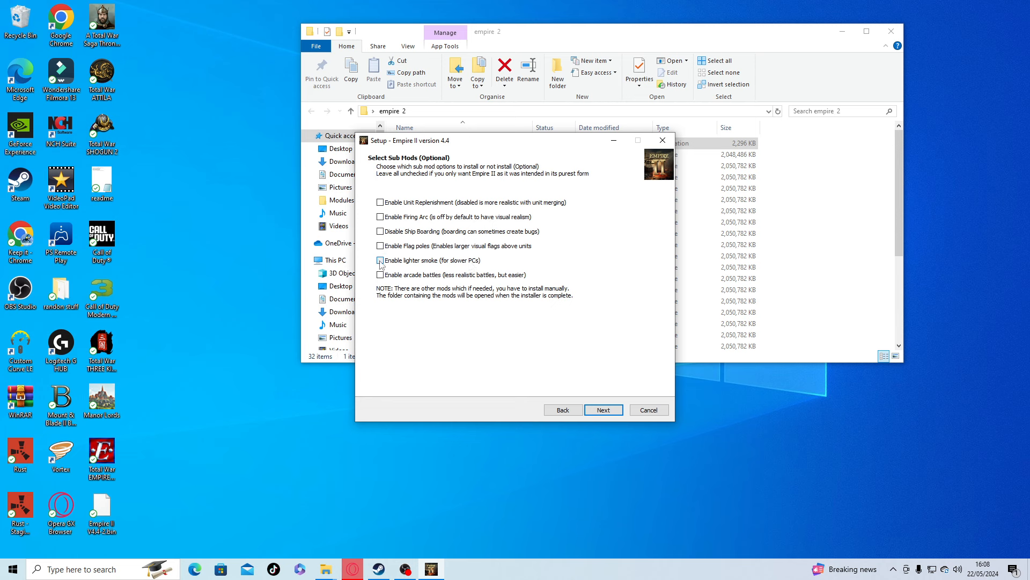
{"action": "left_click", "coordinate": [380, 259]}
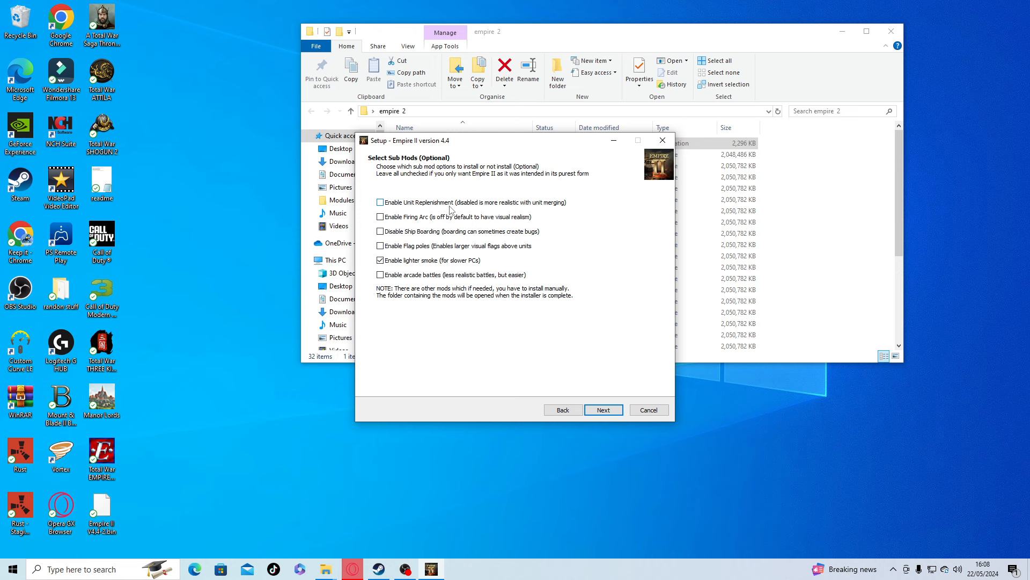
{"action": "mouse_move", "coordinate": [367, 202]}
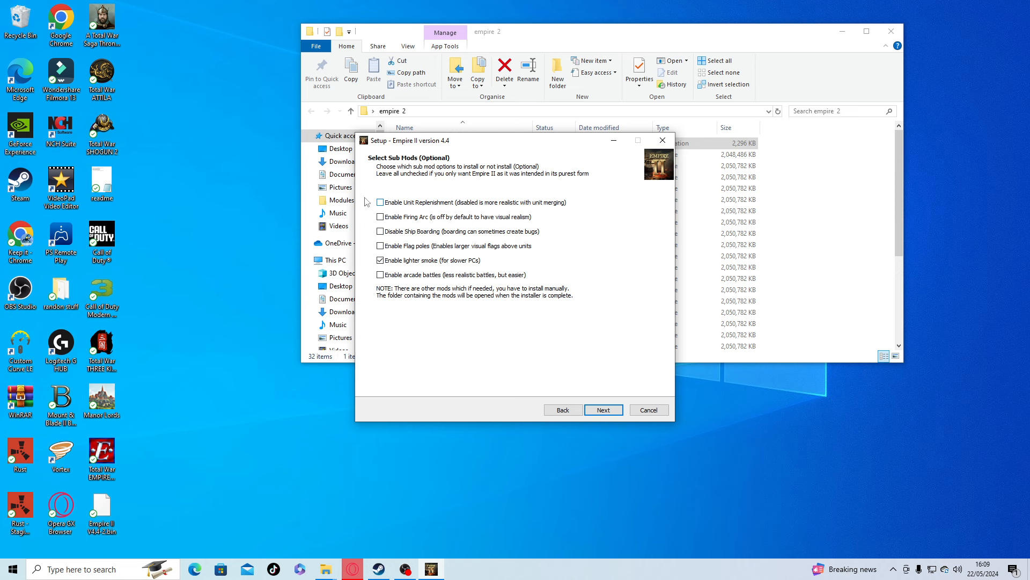
{"action": "left_click", "coordinate": [380, 203]}
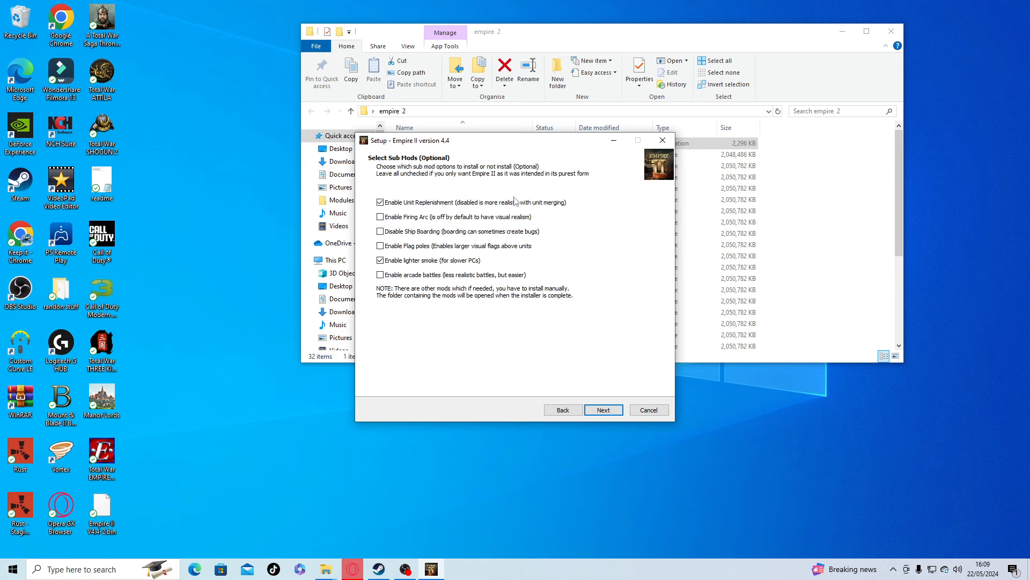
{"action": "mouse_move", "coordinate": [537, 231]}
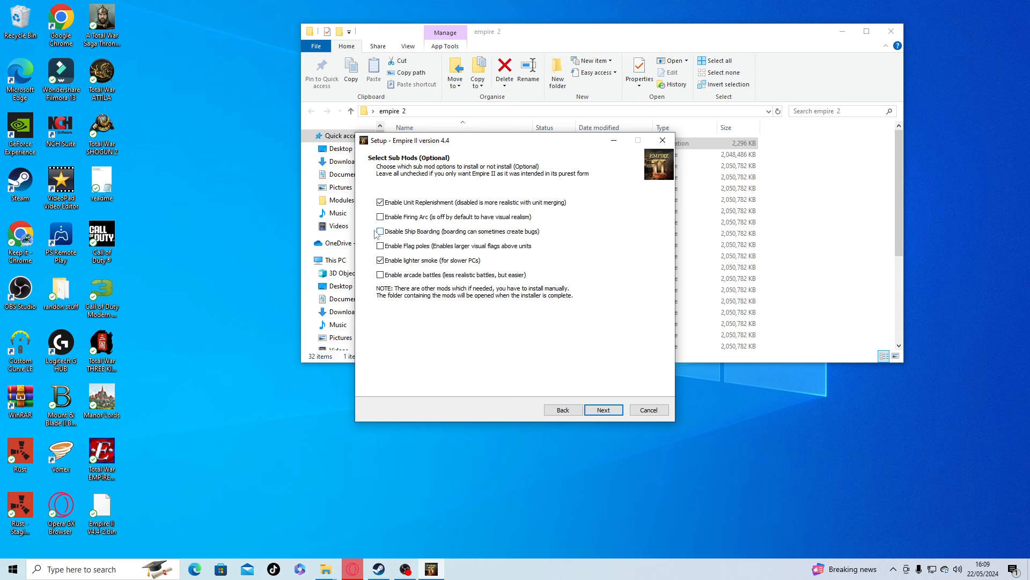
{"action": "left_click", "coordinate": [380, 231]}
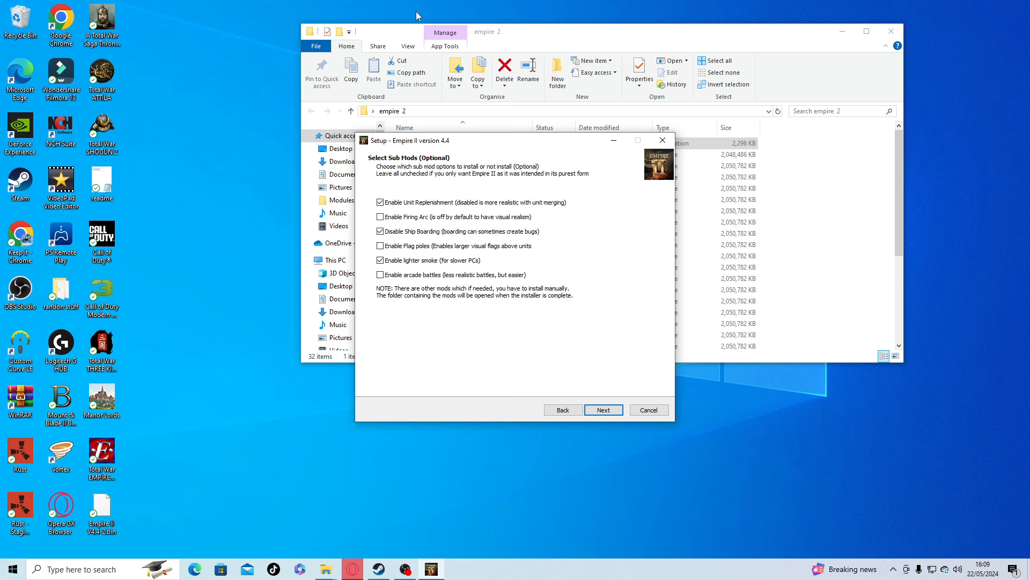
{"action": "mouse_move", "coordinate": [372, 197]}
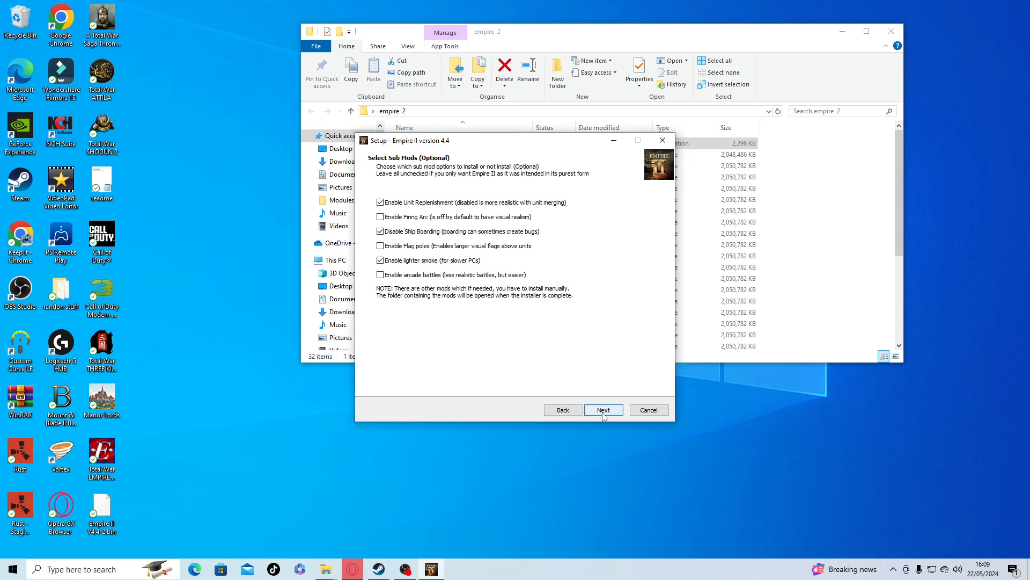
{"action": "left_click", "coordinate": [602, 409]}
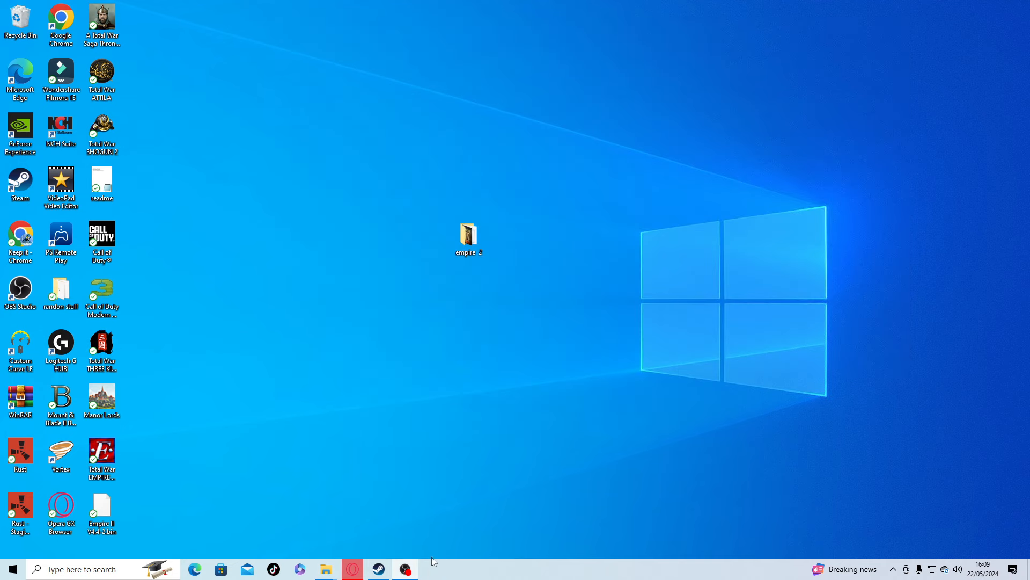
{"action": "mouse_move", "coordinate": [511, 573]}
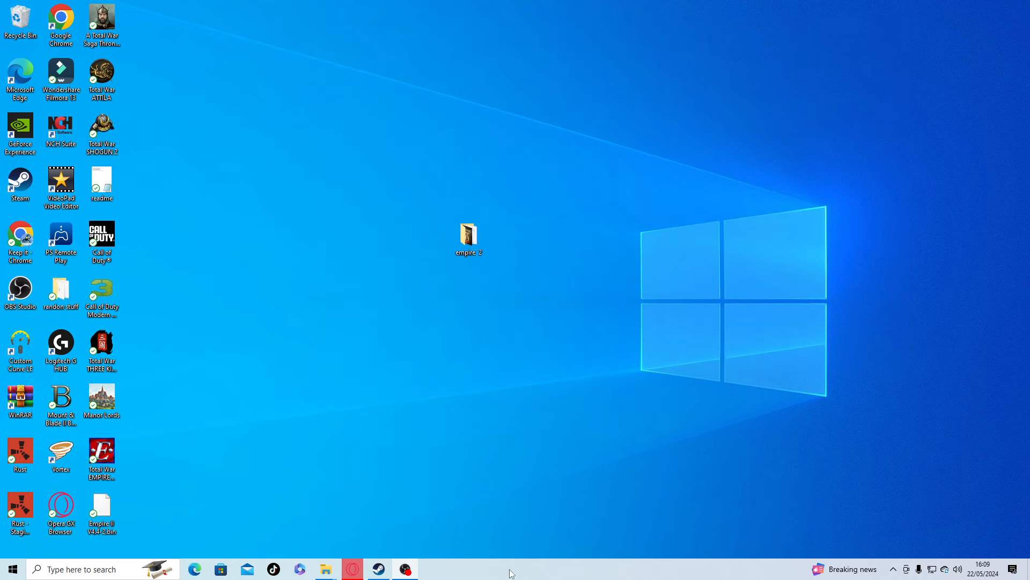
{"action": "mouse_move", "coordinate": [633, 558]}
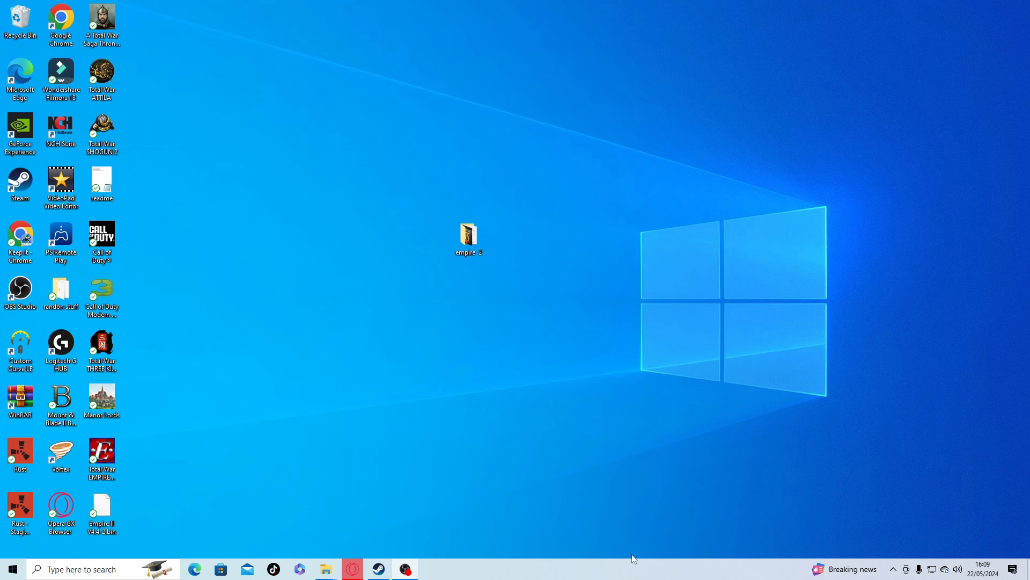
{"action": "mouse_move", "coordinate": [501, 324]}
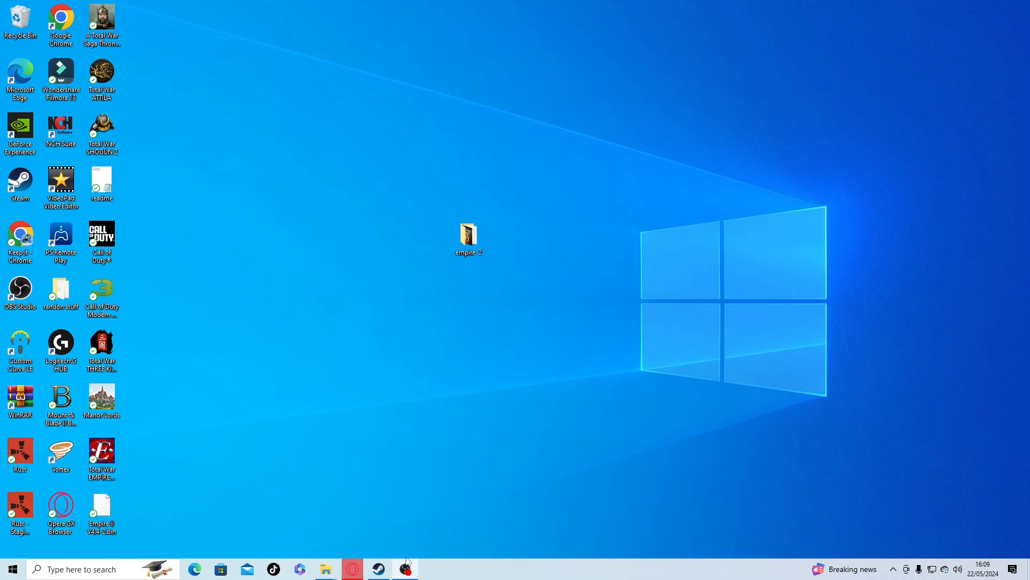
Step: Bring the Steam library window back into view from the taskbar
{"action": "left_click", "coordinate": [376, 569]}
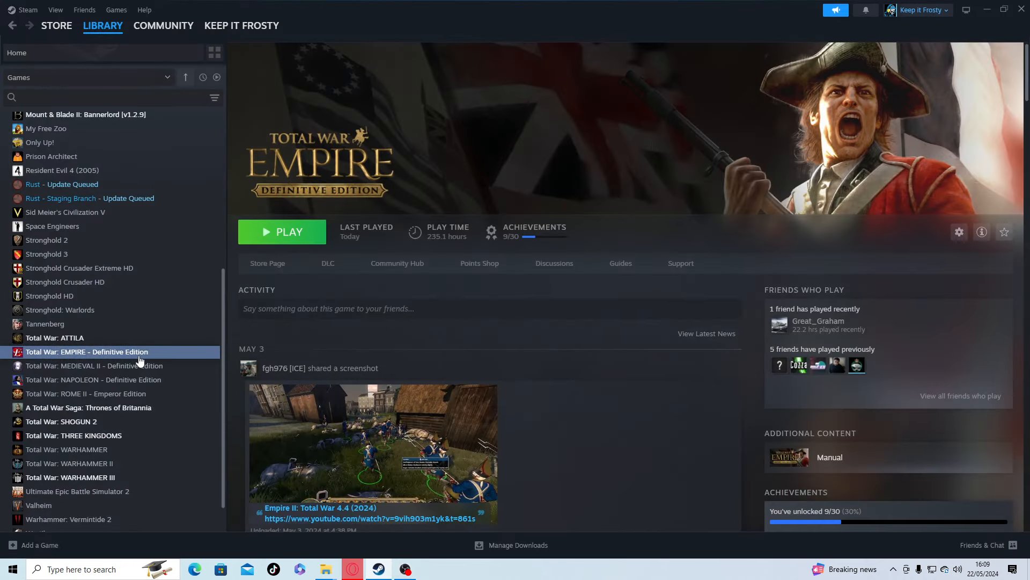
Step: Launch Total War: EMPIRE - Definitive Edition from the Steam library
{"action": "left_click", "coordinate": [281, 232]}
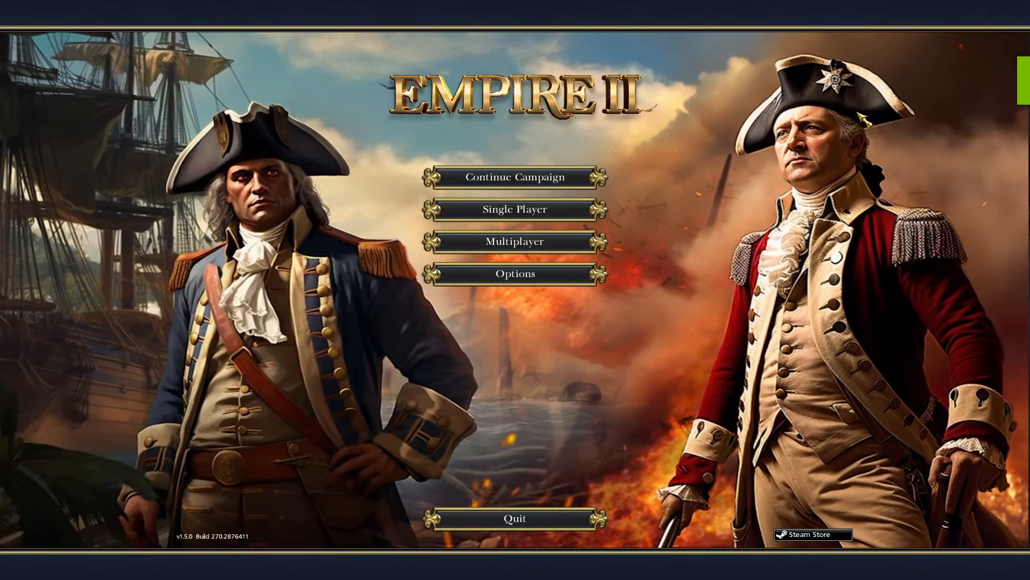
Step: Enter Single Player Grand Campaign and cycle from Great Britain through other nations
{"action": "left_click", "coordinate": [515, 210]}
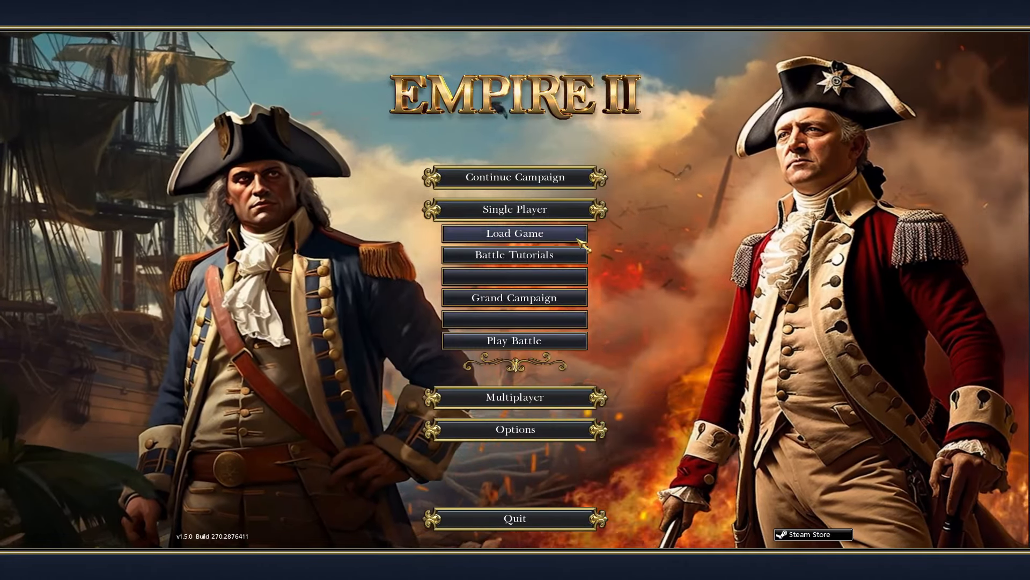
{"action": "left_click", "coordinate": [514, 298]}
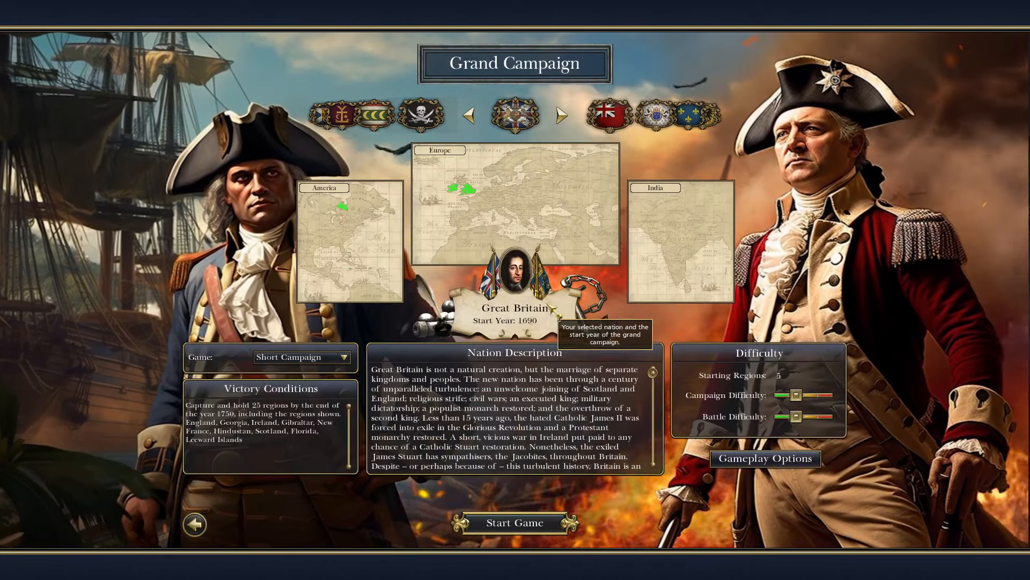
{"action": "left_click", "coordinate": [564, 115]}
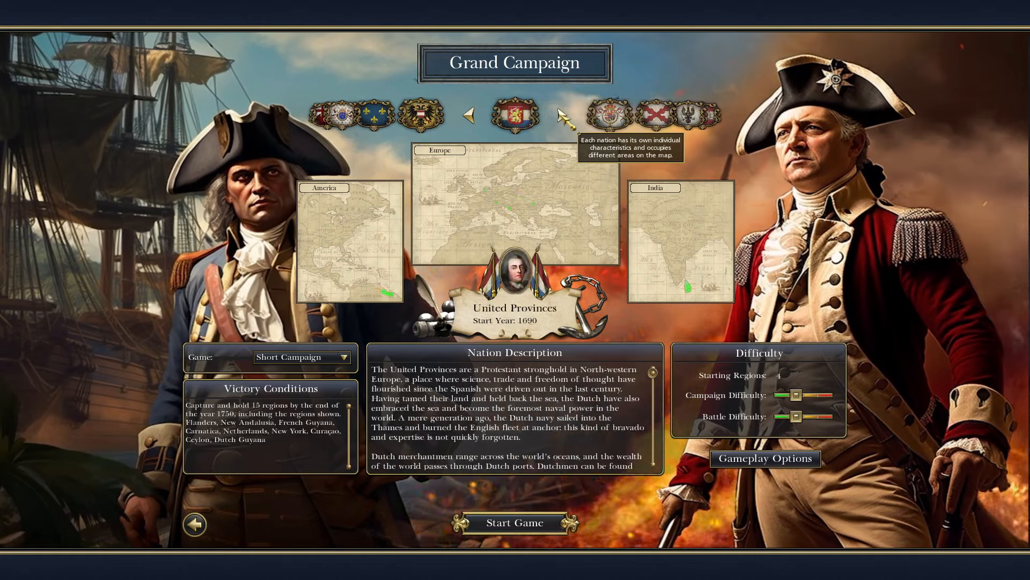
{"action": "left_click", "coordinate": [560, 114]}
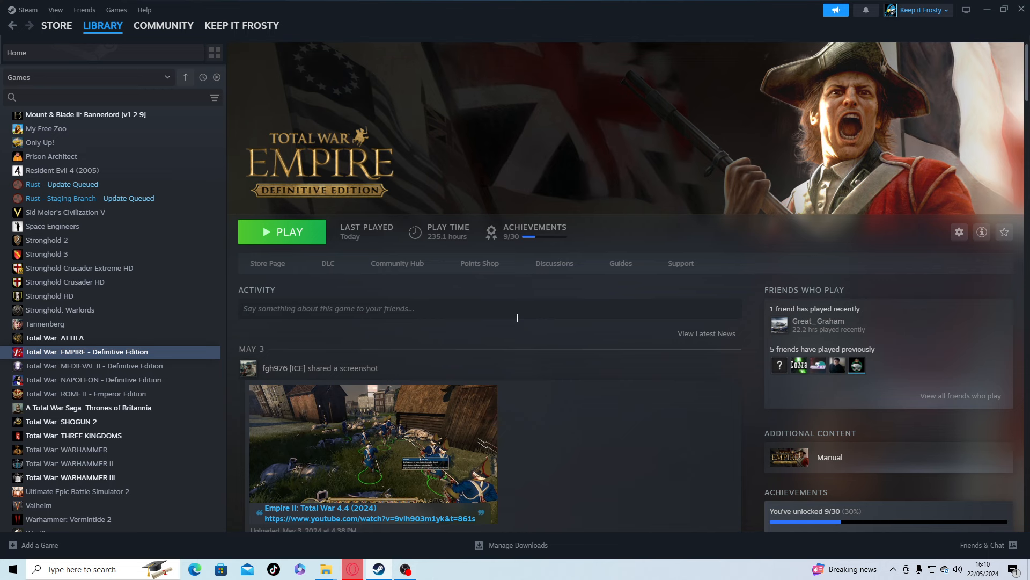
{"action": "mouse_move", "coordinate": [580, 203]}
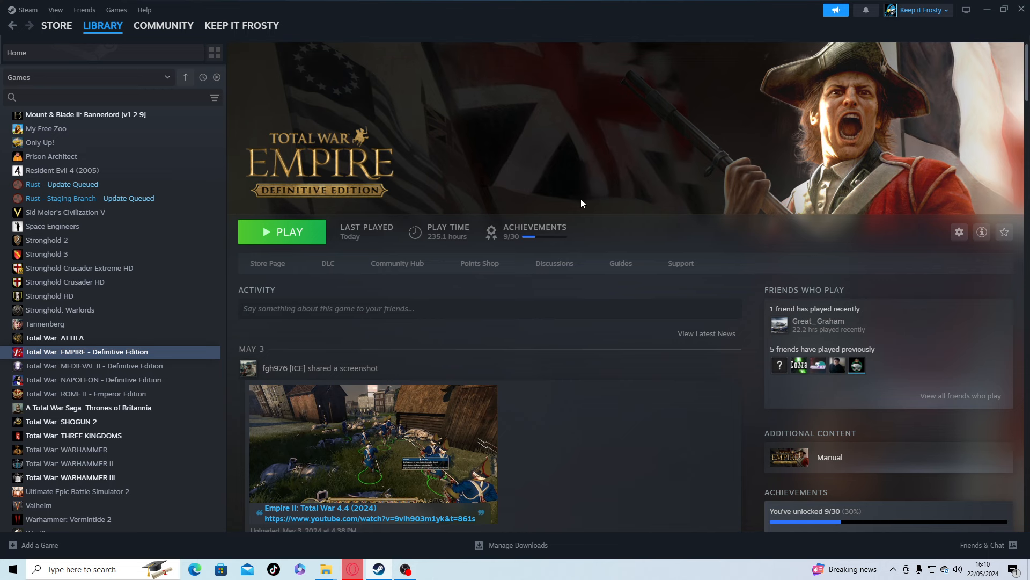
{"action": "mouse_move", "coordinate": [1000, 25]}
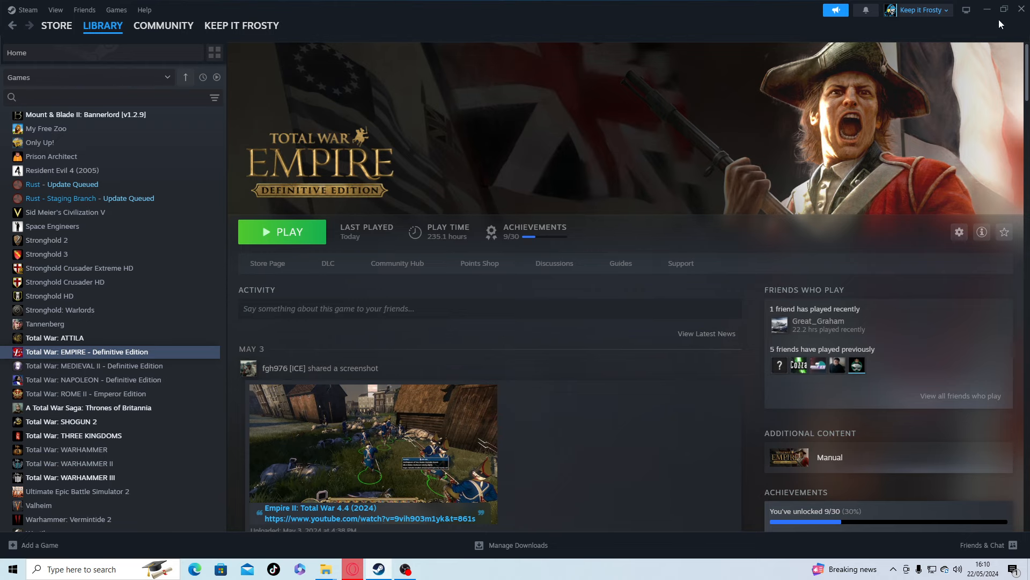